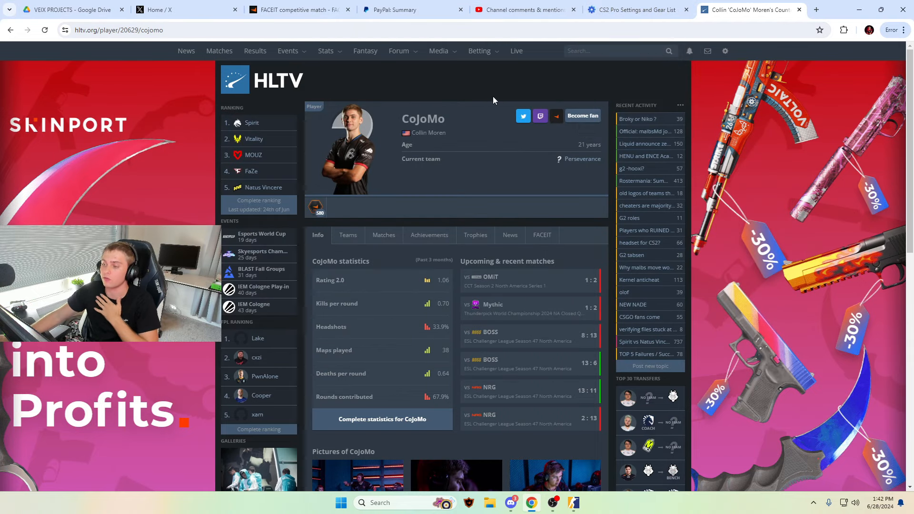
{"action": "mouse_move", "coordinate": [447, 181]}
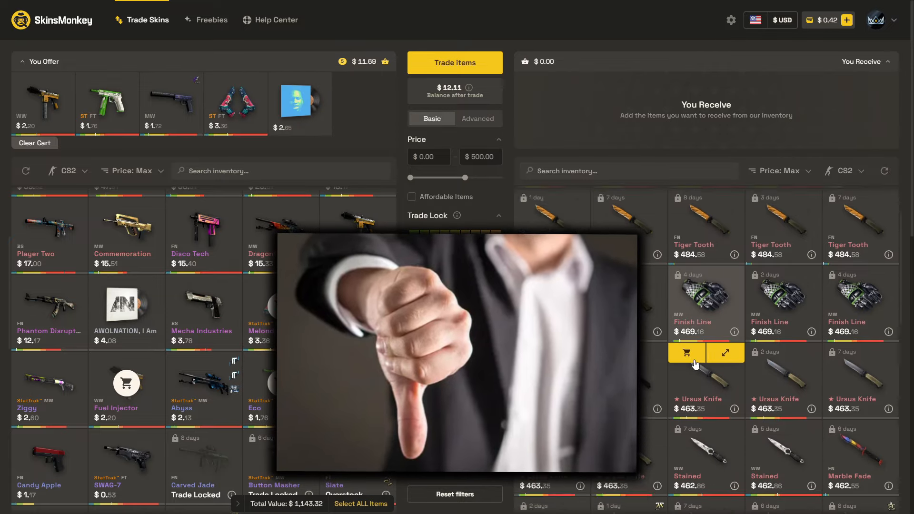
- Enter promo code CoJo in the SkinsMonkey top-up, then leave for prosettings.net's CS2 pro list
{"action": "left_click", "coordinate": [687, 352]}
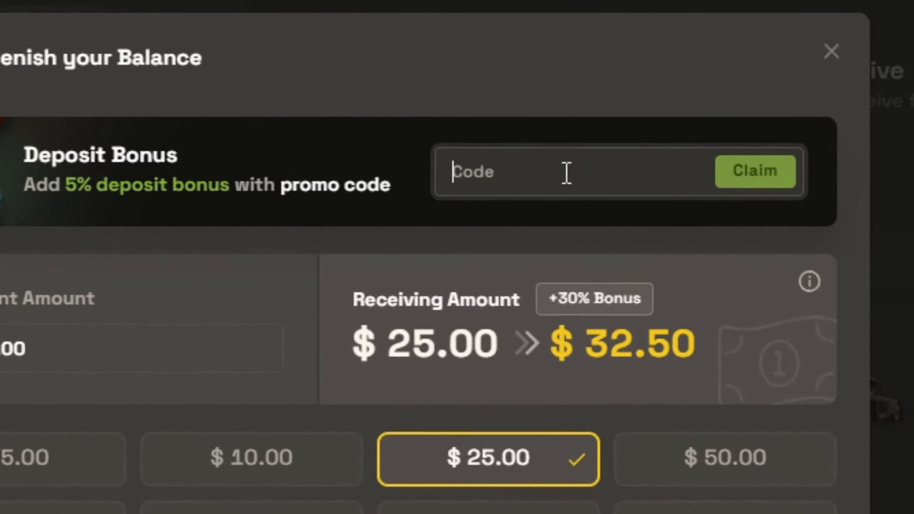
{"action": "type", "text": "CoJo"}
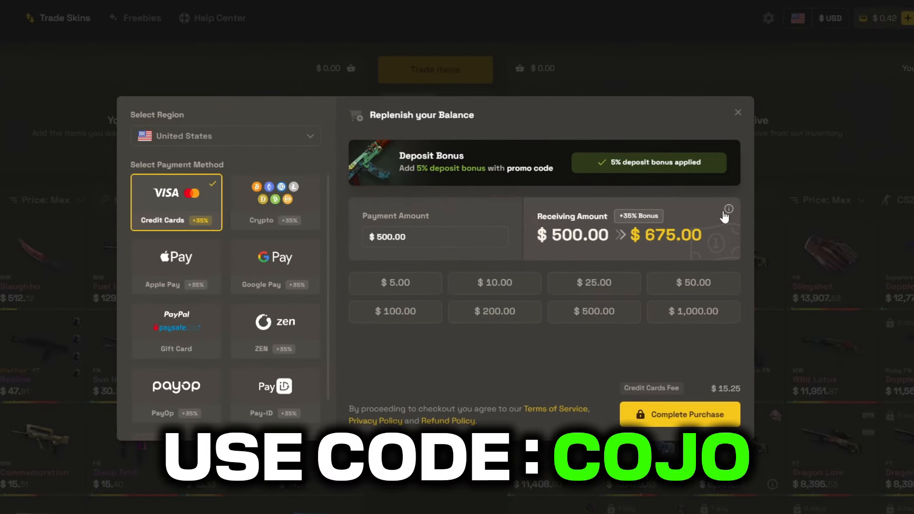
{"action": "left_click", "coordinate": [737, 112]}
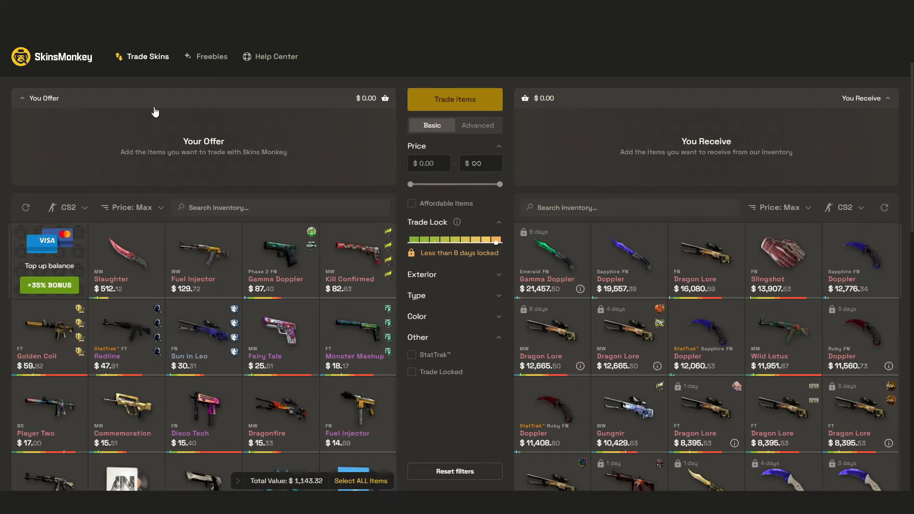
{"action": "left_click", "coordinate": [211, 57]}
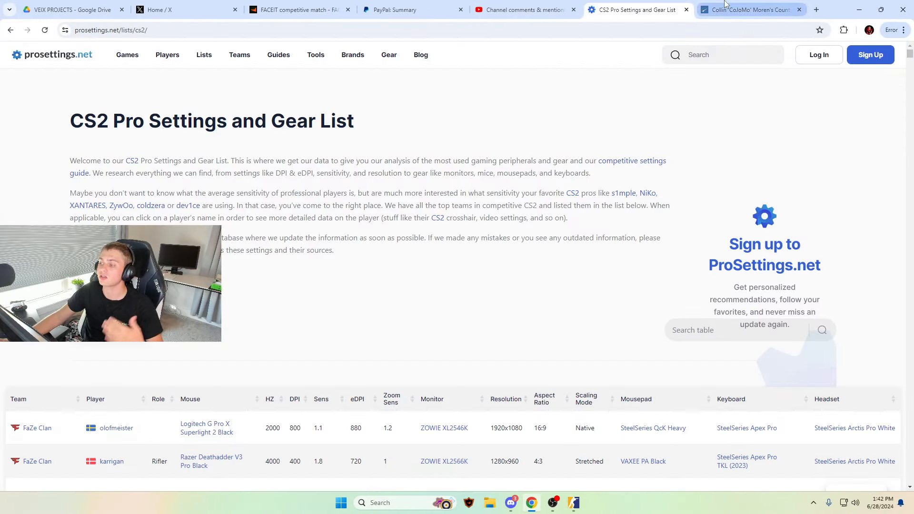
{"action": "left_click", "coordinate": [751, 10]}
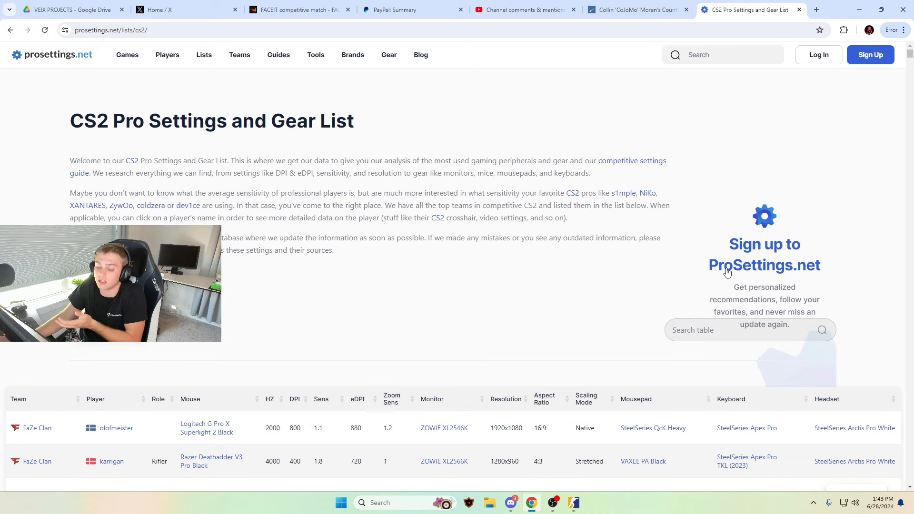
{"action": "scroll", "scroll_direction": "down", "scroll_amount": 3}
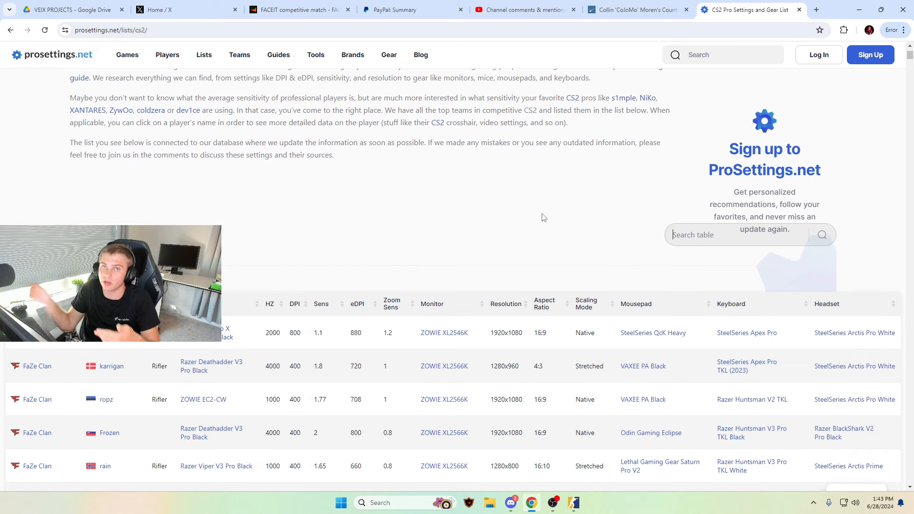
{"action": "scroll", "scroll_direction": "down", "scroll_amount": 3}
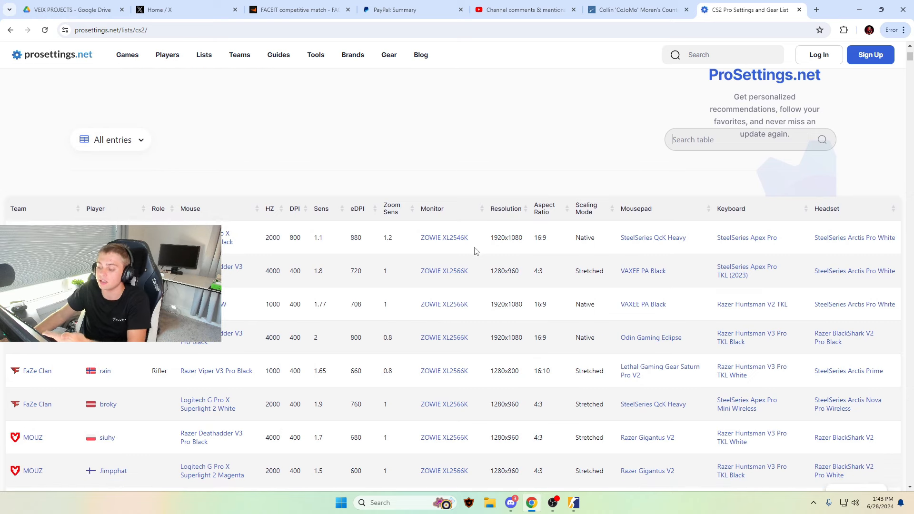
{"action": "double_click", "coordinate": [506, 238]}
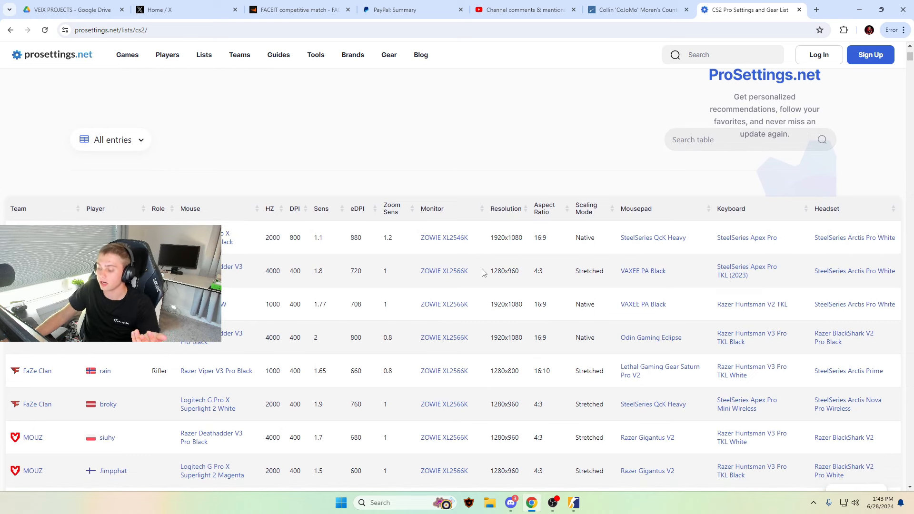
{"action": "double_click", "coordinate": [505, 304]}
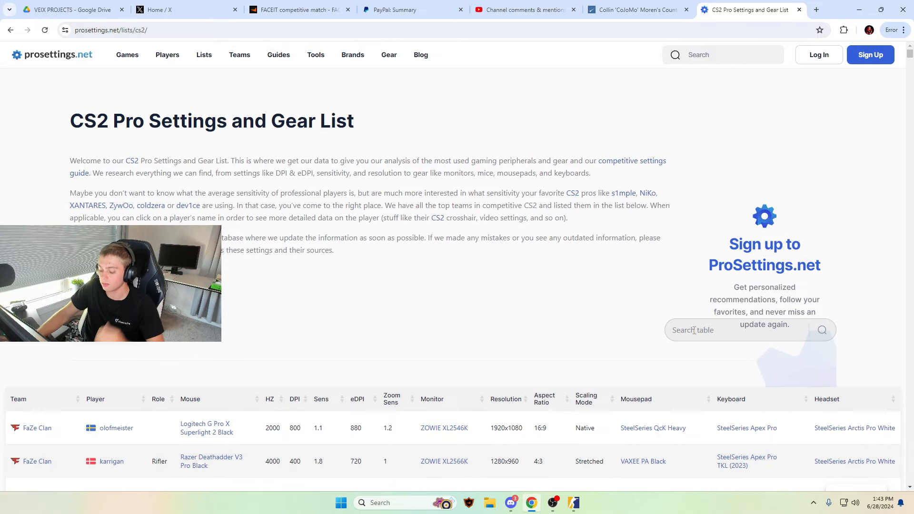
- Find CoJoMo via the search box, open his page and highlight his mouse values: 400 DPI, 2.0 sens, 800 eDPI
{"action": "type", "text": "cojo"}
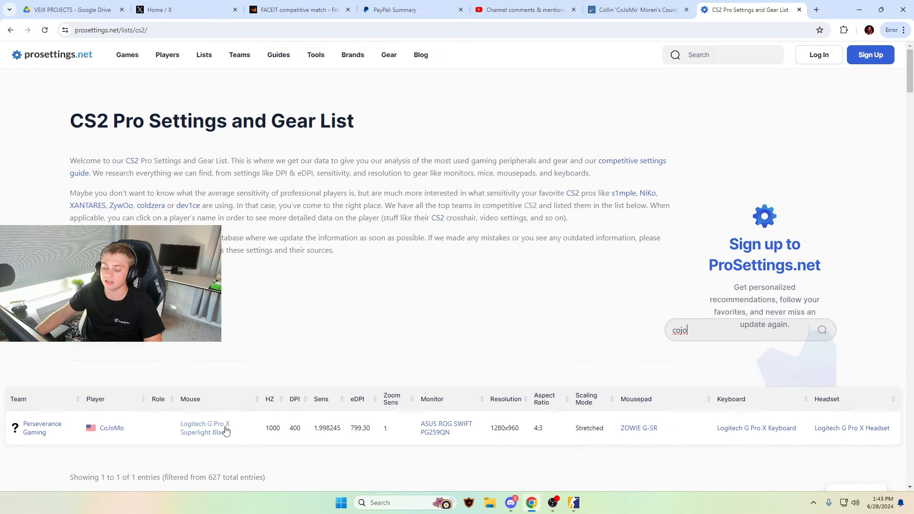
{"action": "left_click", "coordinate": [111, 429]}
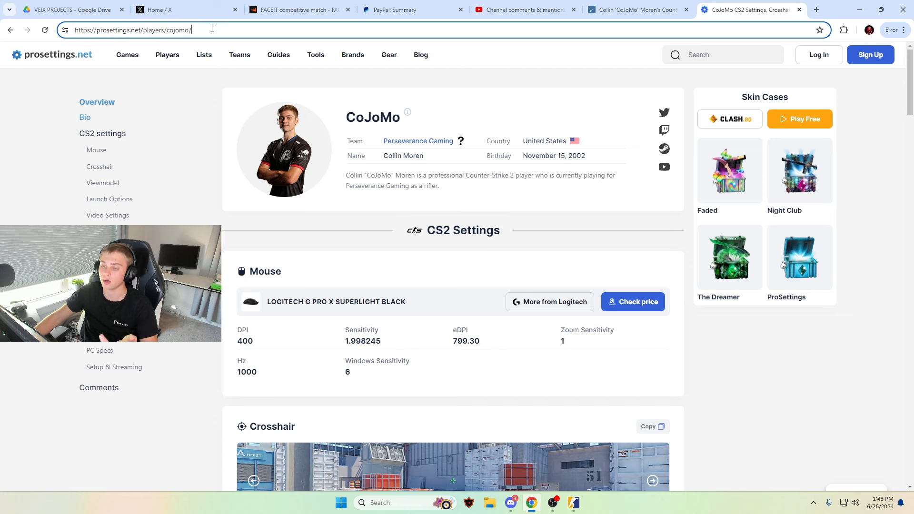
{"action": "scroll", "scroll_direction": "down", "scroll_amount": 3}
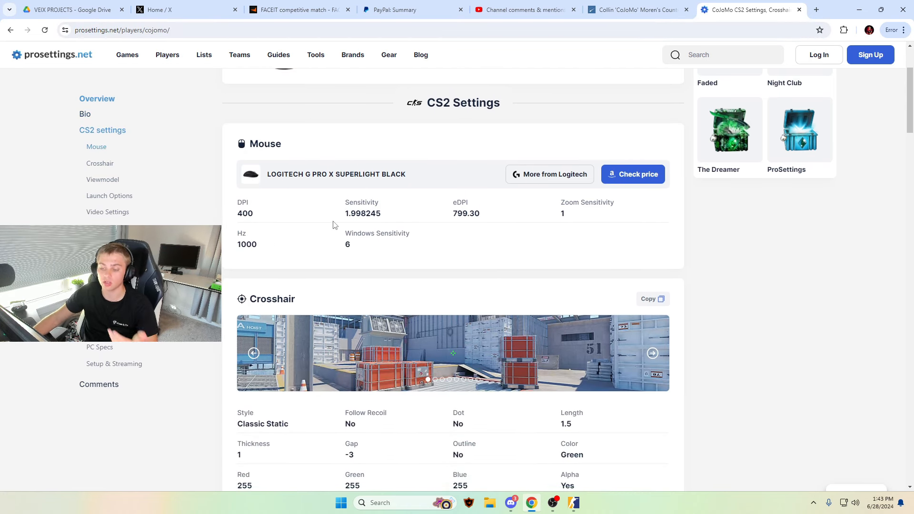
{"action": "mouse_move", "coordinate": [352, 269]}
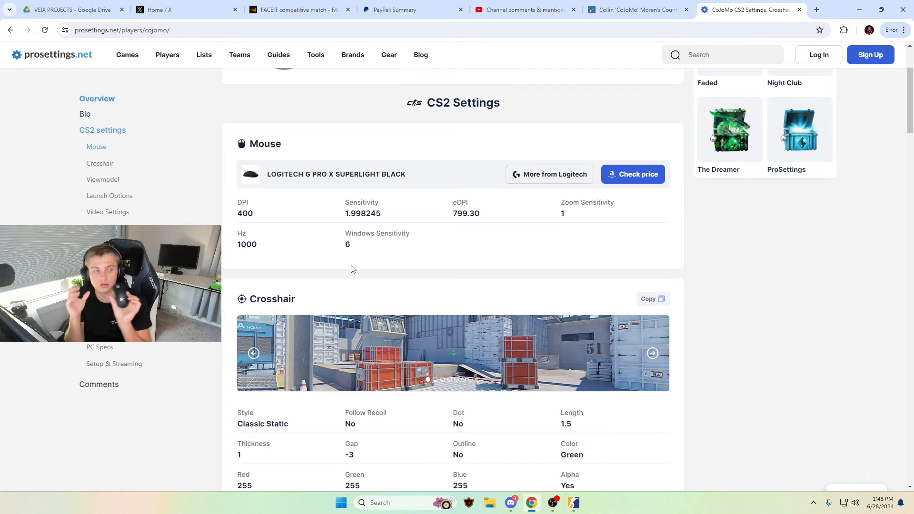
{"action": "mouse_move", "coordinate": [318, 238]}
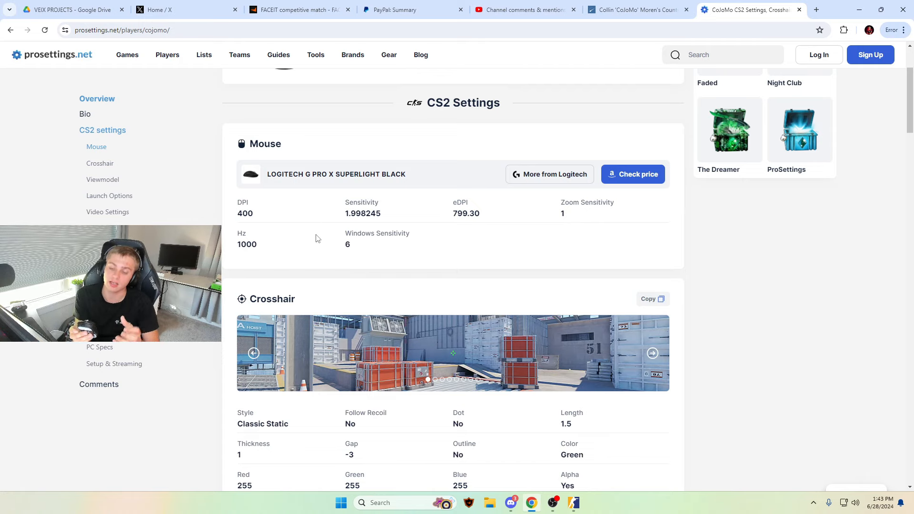
{"action": "scroll", "scroll_direction": "down", "scroll_amount": 3}
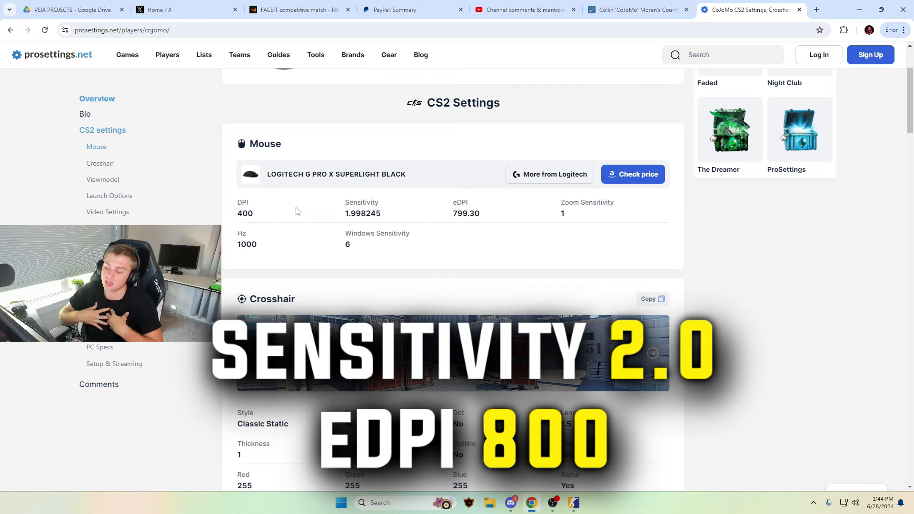
{"action": "double_click", "coordinate": [576, 202]}
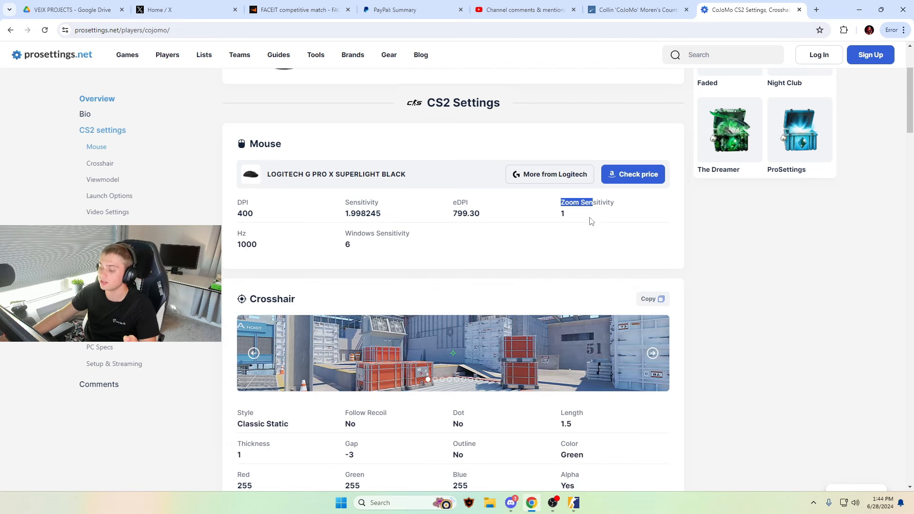
{"action": "left_click_drag", "start_coordinate": [577, 202], "coordinate": [235, 233]}
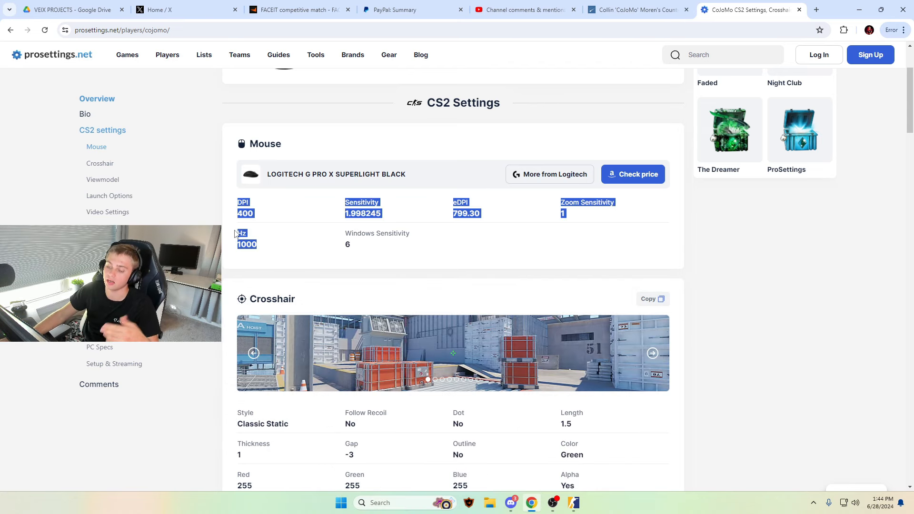
- Scroll to CoJoMo's crosshair section and view the next crosshair preview image
{"action": "scroll", "scroll_direction": "down", "scroll_amount": 3}
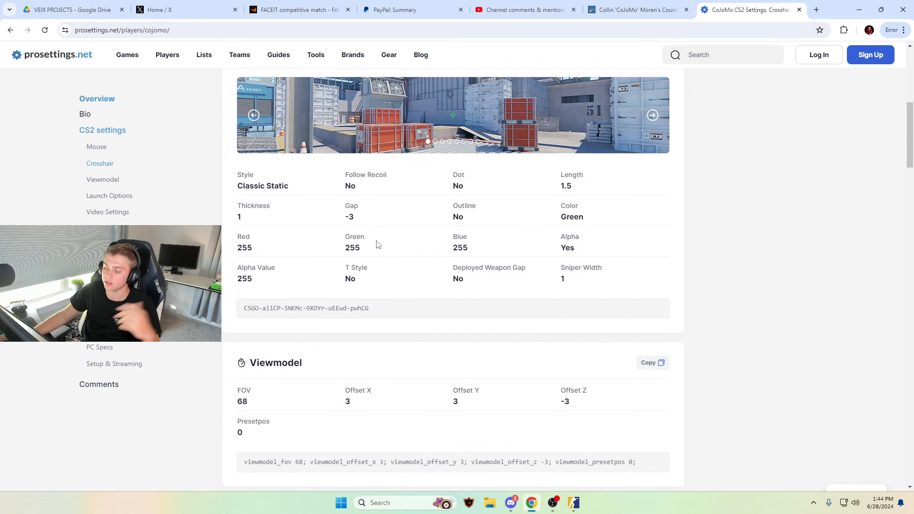
{"action": "scroll", "scroll_direction": "up", "scroll_amount": 3}
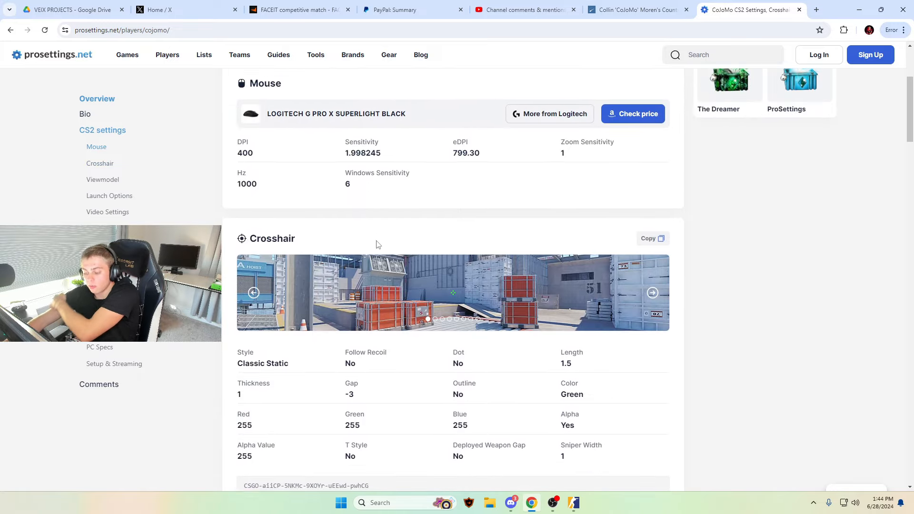
{"action": "scroll", "scroll_direction": "down", "scroll_amount": 3}
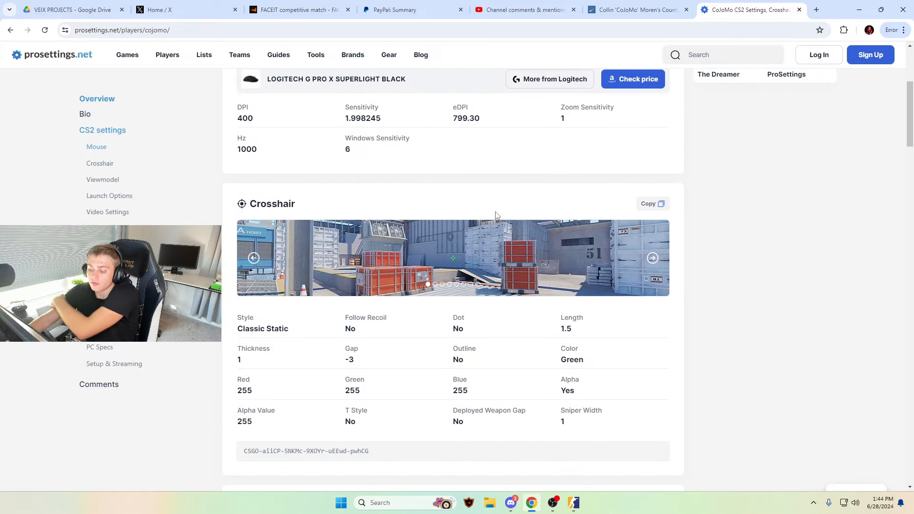
{"action": "scroll", "scroll_direction": "down", "scroll_amount": 3}
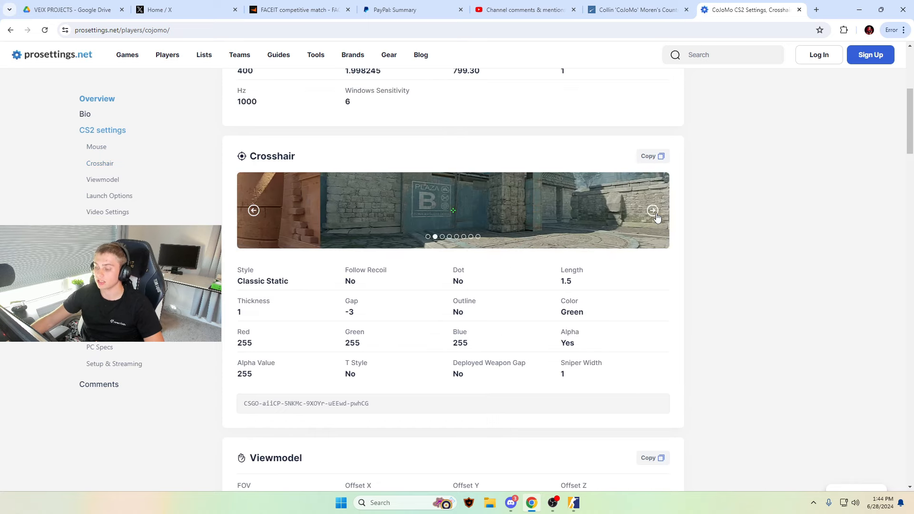
{"action": "left_click", "coordinate": [652, 210]}
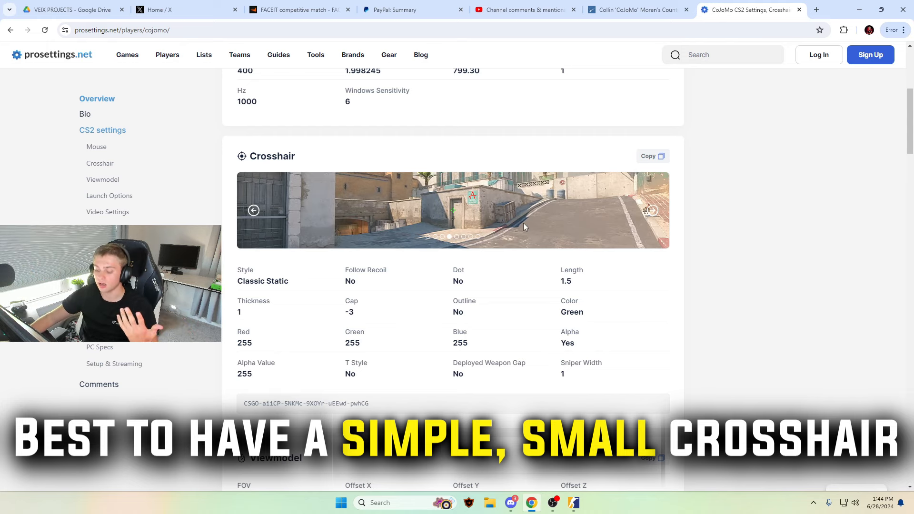
- Continue down past the crosshair share code toward the viewmodel values
{"action": "scroll", "scroll_direction": "down", "scroll_amount": 3}
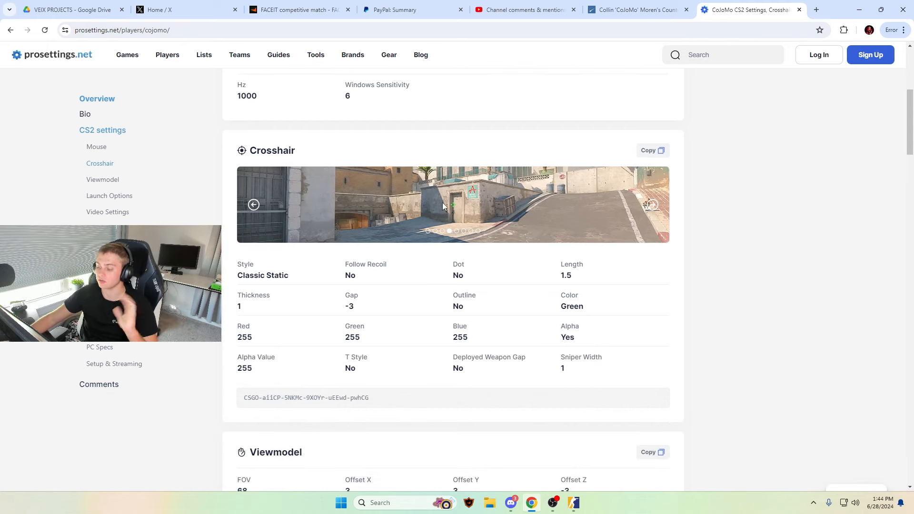
{"action": "scroll", "scroll_direction": "down", "scroll_amount": 3}
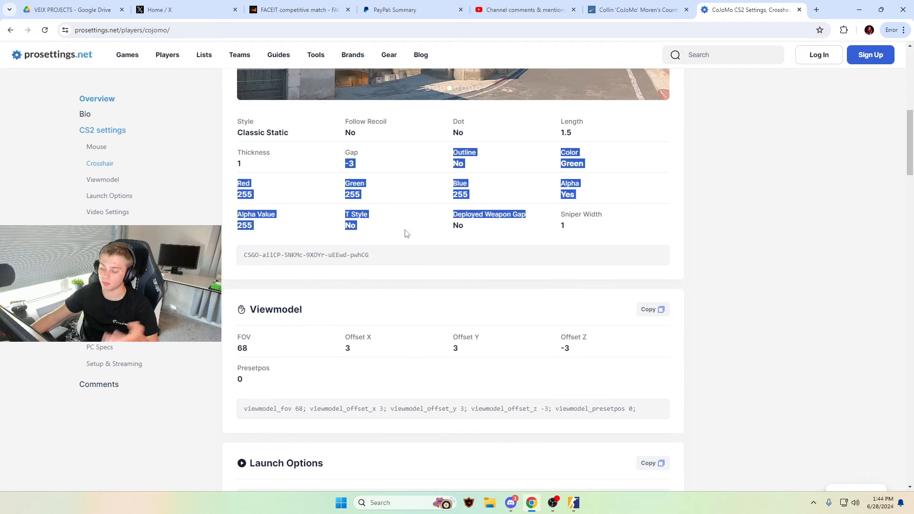
{"action": "scroll", "scroll_direction": "down", "scroll_amount": 3}
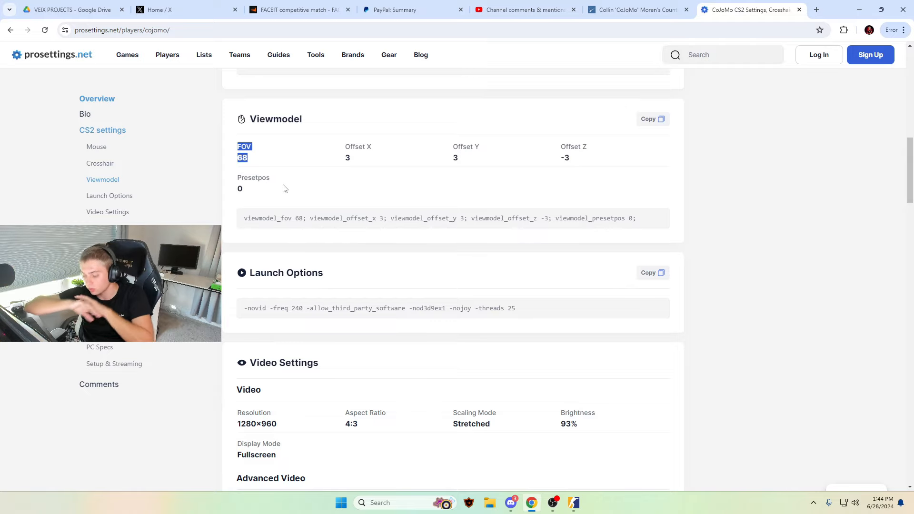
- Highlight the -freq 240 and -allow_third_party_software launch options, then clear the selection
{"action": "scroll", "scroll_direction": "down", "scroll_amount": 3}
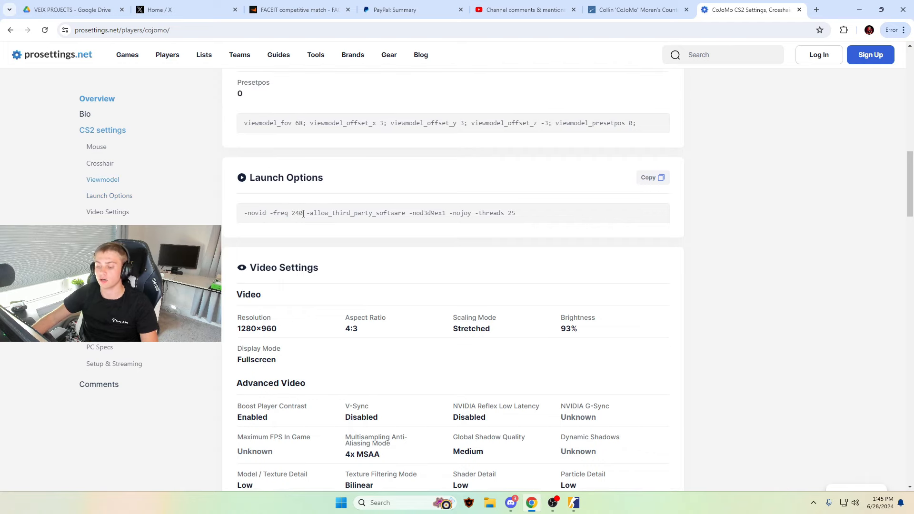
{"action": "left_click_drag", "start_coordinate": [269, 213], "coordinate": [302, 212]}
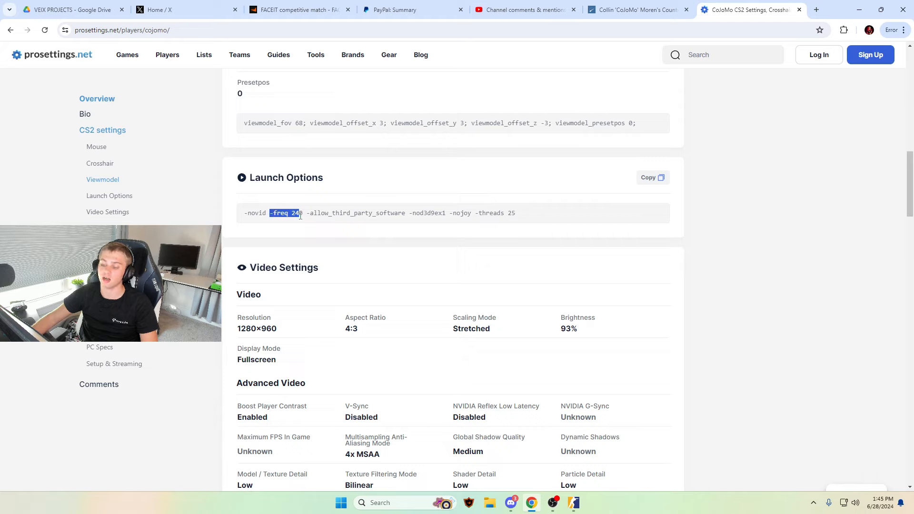
{"action": "left_click_drag", "start_coordinate": [306, 213], "coordinate": [392, 212]}
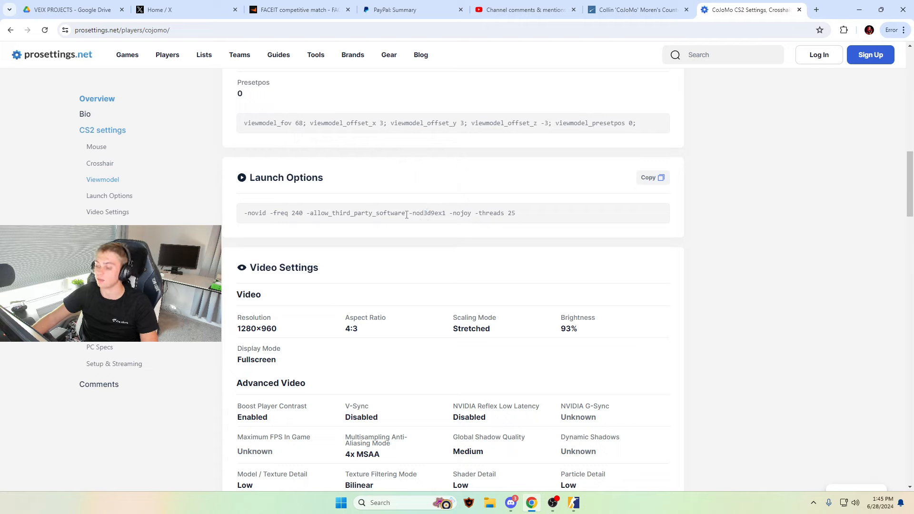
{"action": "left_click_drag", "start_coordinate": [408, 213], "coordinate": [473, 212]}
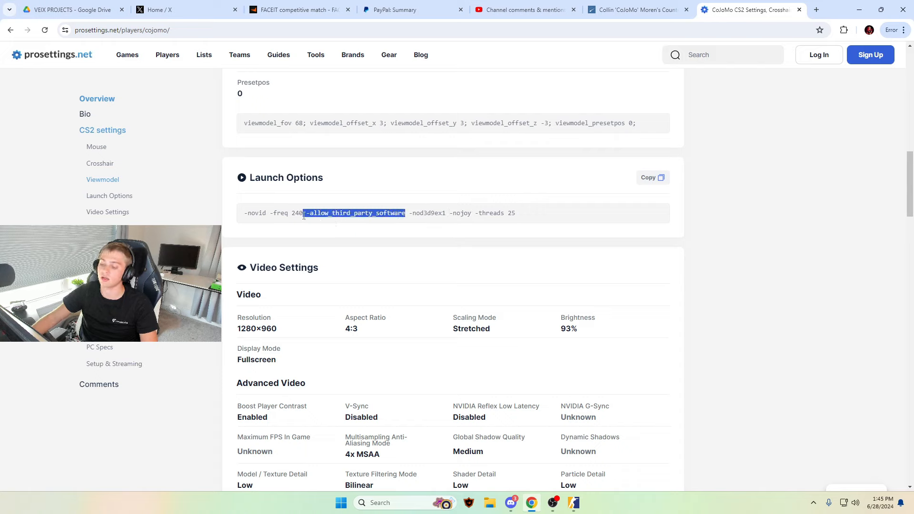
{"action": "left_click", "coordinate": [292, 213]}
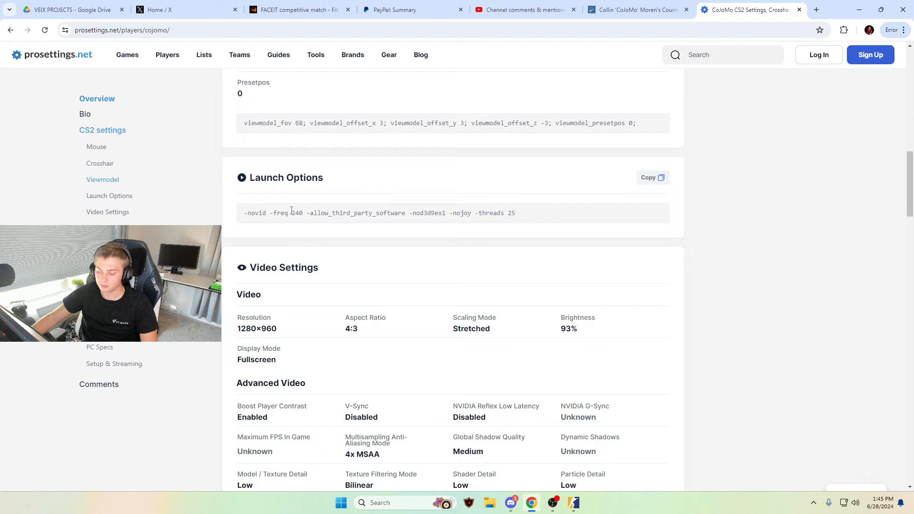
- Scroll to the Video Settings section and switch to the running Counter-Strike 2 match
{"action": "scroll", "scroll_direction": "down", "scroll_amount": 3}
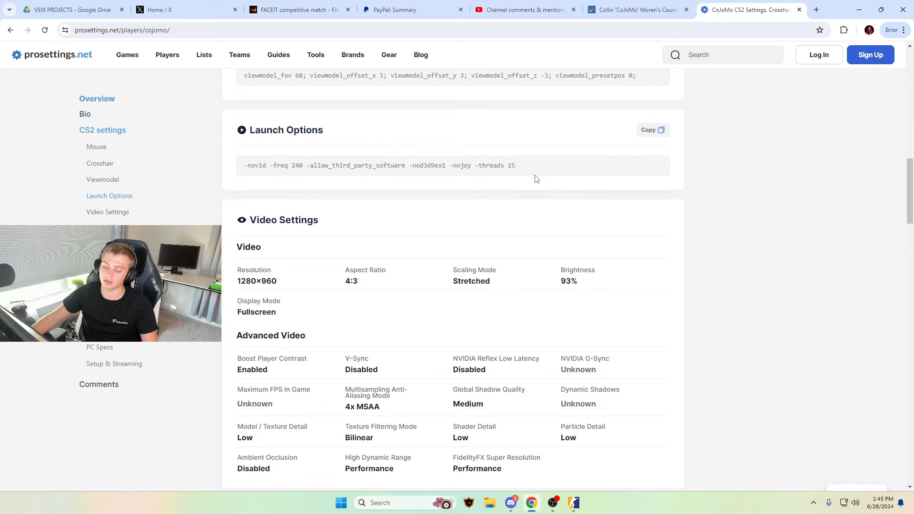
{"action": "scroll", "scroll_direction": "down", "scroll_amount": 3}
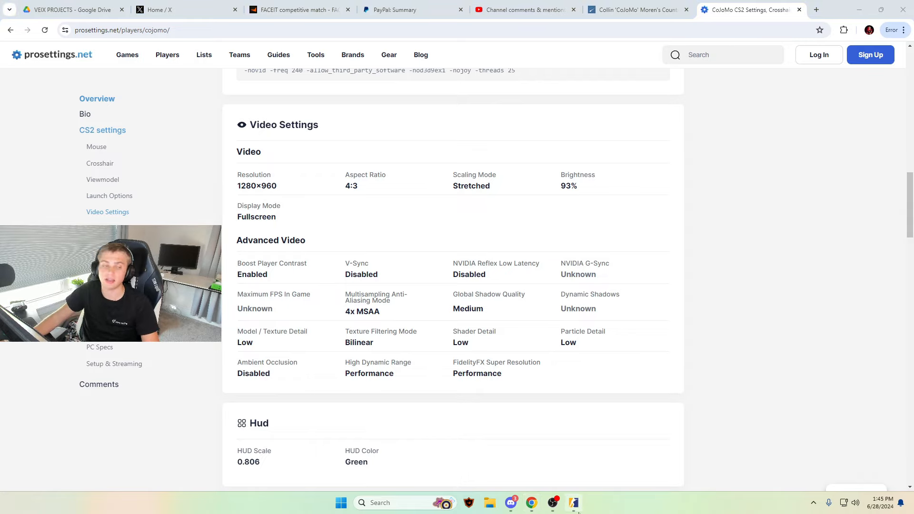
{"action": "left_click", "coordinate": [575, 501]}
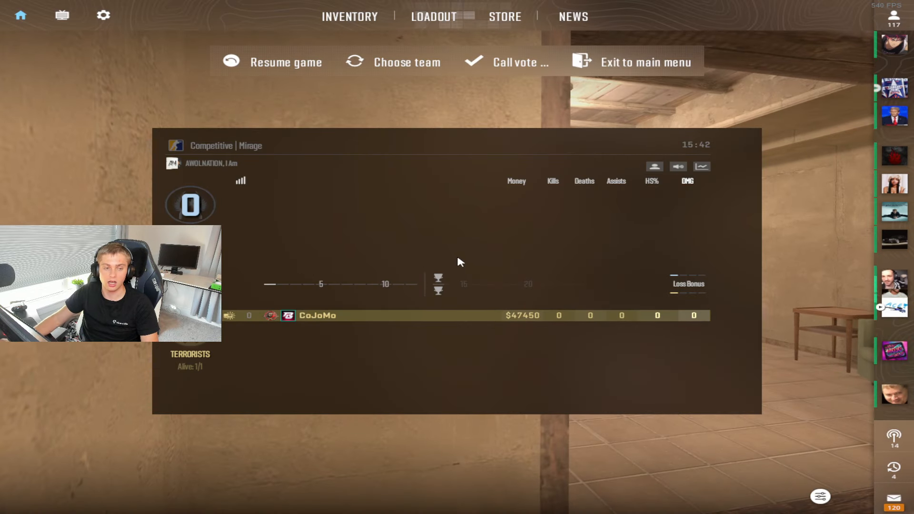
- Show CS2's video settings (fullscreen 4:3, 1280x960, 239 Hz), then the advanced video presets
{"action": "left_click", "coordinate": [103, 16]}
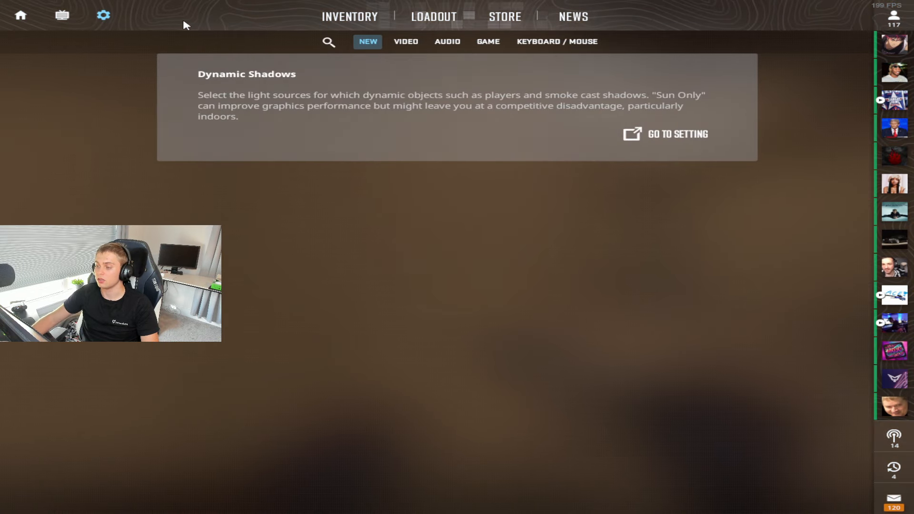
{"action": "left_click", "coordinate": [406, 42]}
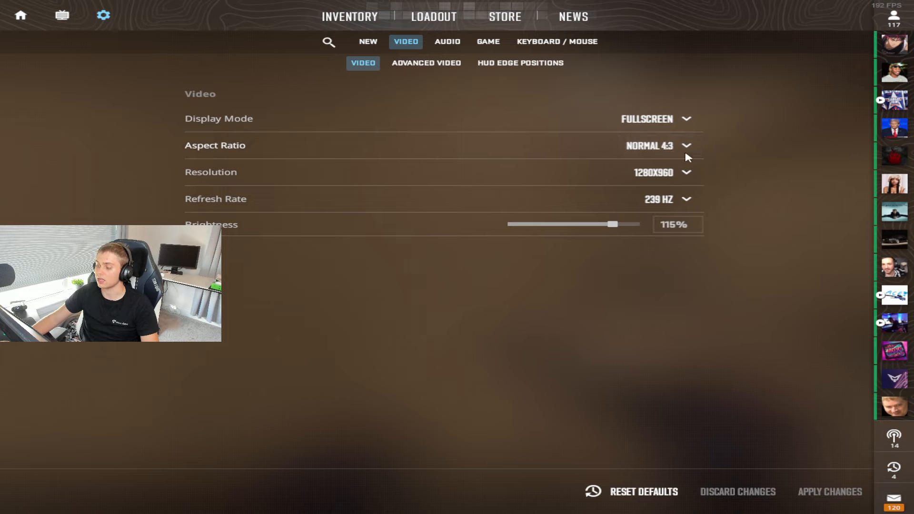
{"action": "mouse_move", "coordinate": [663, 295]}
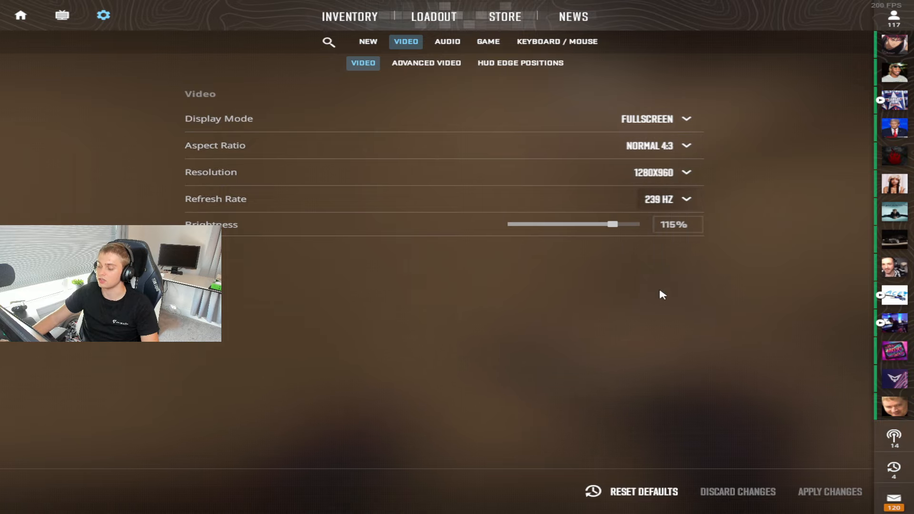
{"action": "mouse_move", "coordinate": [413, 71]}
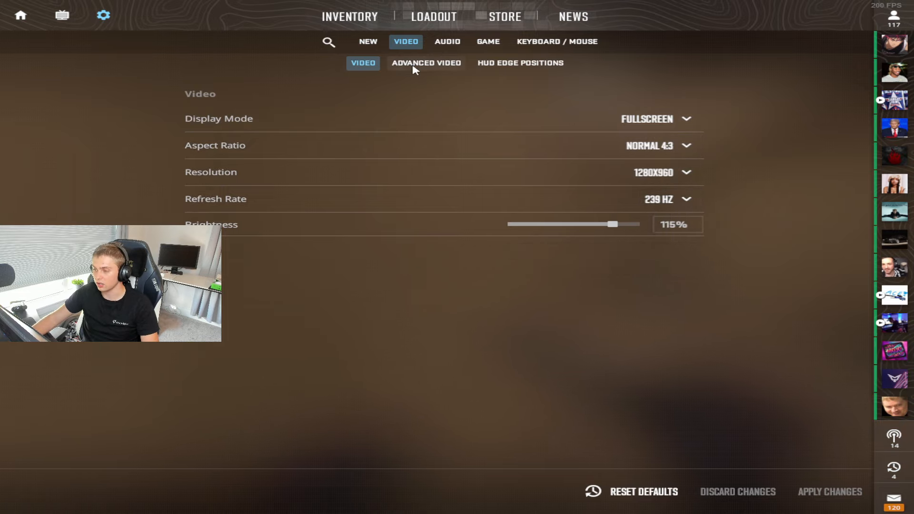
{"action": "left_click", "coordinate": [426, 63]}
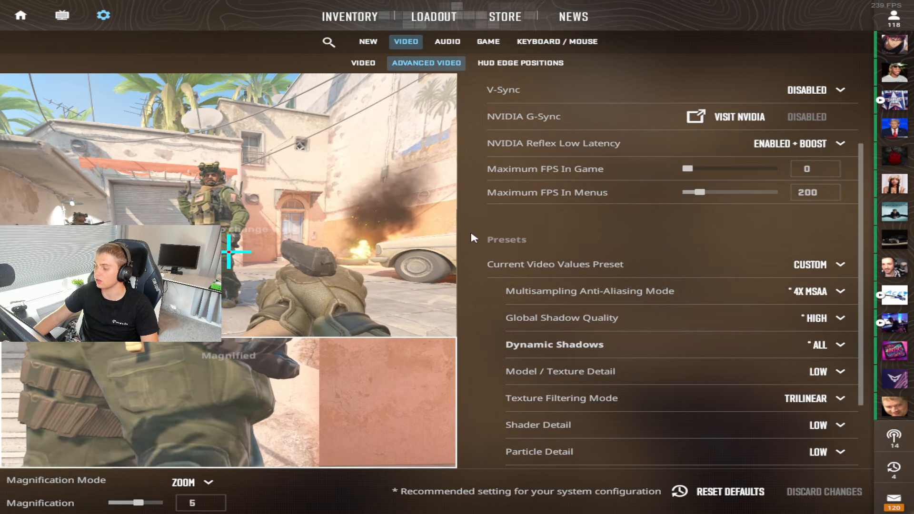
- Scroll the Advanced Video list down toward FidelityFX Super Resolution
{"action": "scroll", "scroll_direction": "down", "scroll_amount": 3}
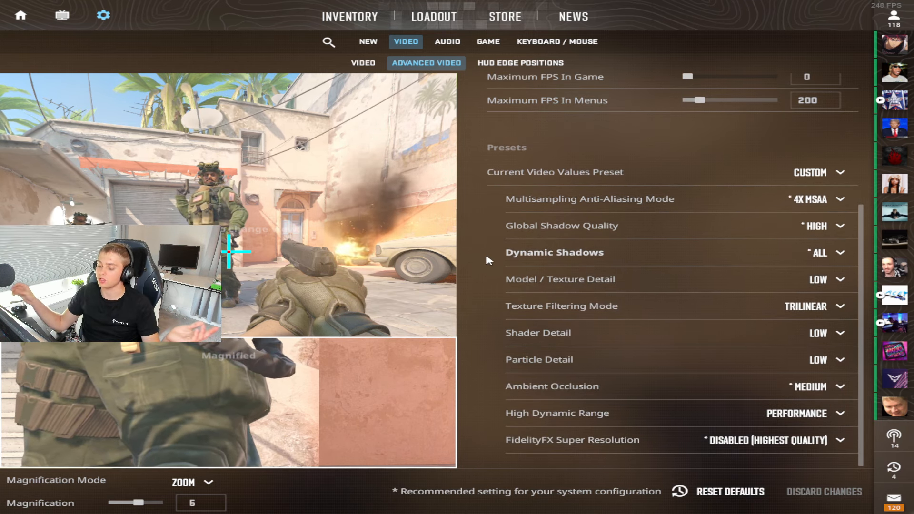
{"action": "mouse_move", "coordinate": [572, 250]}
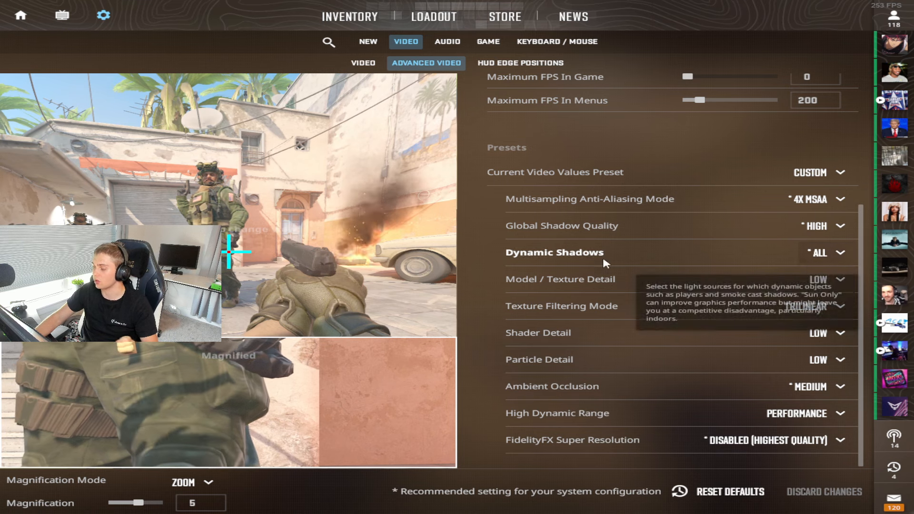
{"action": "mouse_move", "coordinate": [606, 340]}
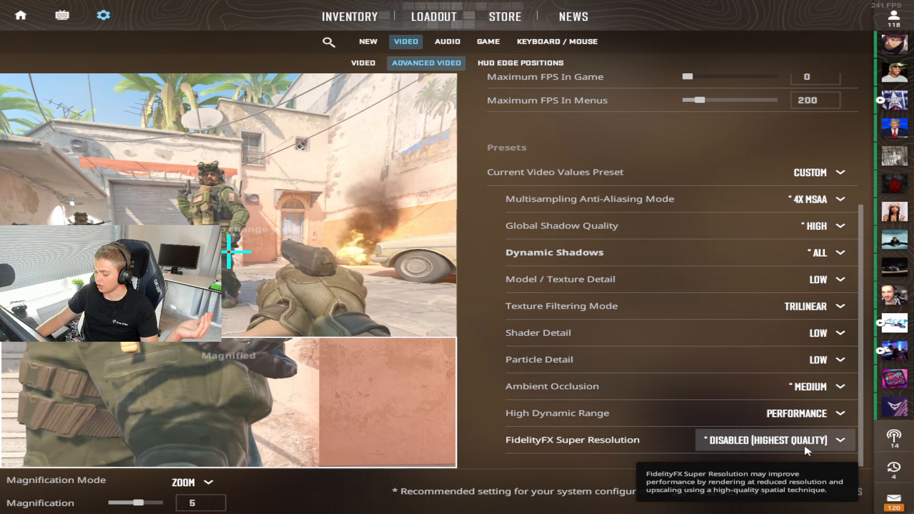
{"action": "mouse_move", "coordinate": [828, 421]}
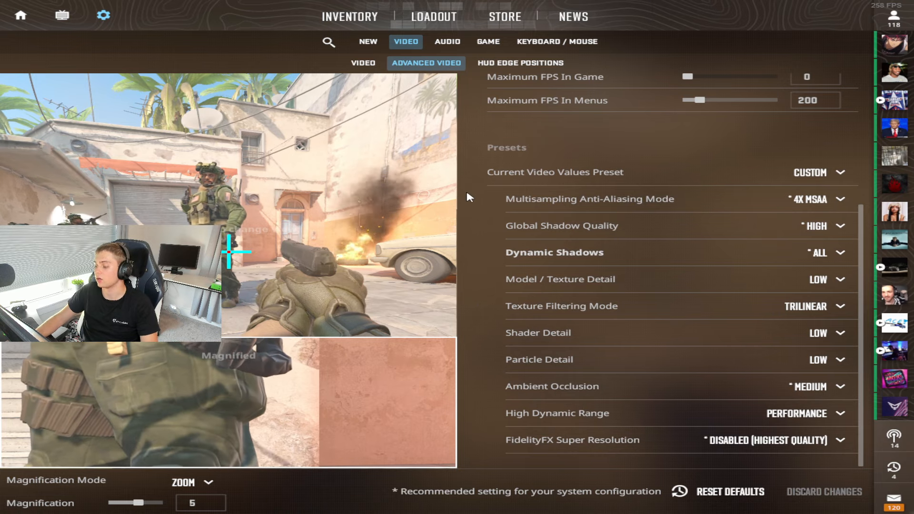
{"action": "mouse_move", "coordinate": [710, 391]}
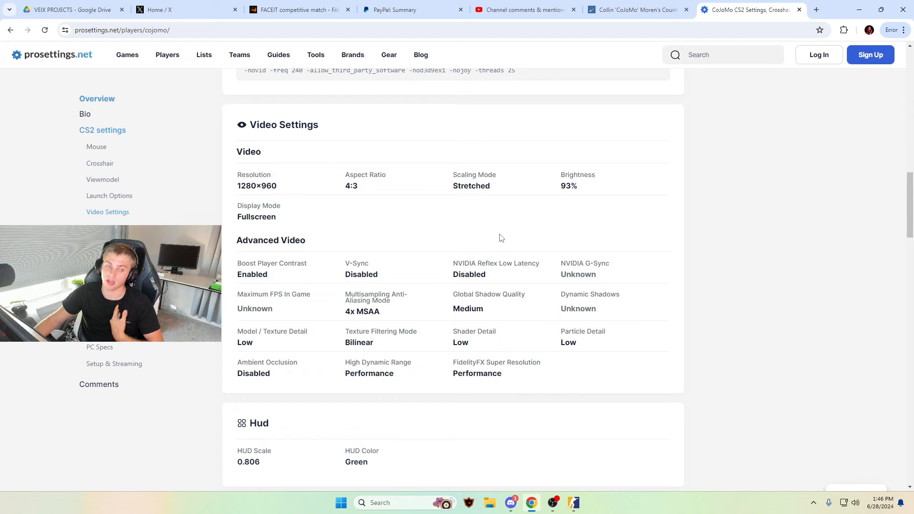
- Scroll past HUD and Radar, highlight the Config heading and continue into the Skins section
{"action": "scroll", "scroll_direction": "down", "scroll_amount": 3}
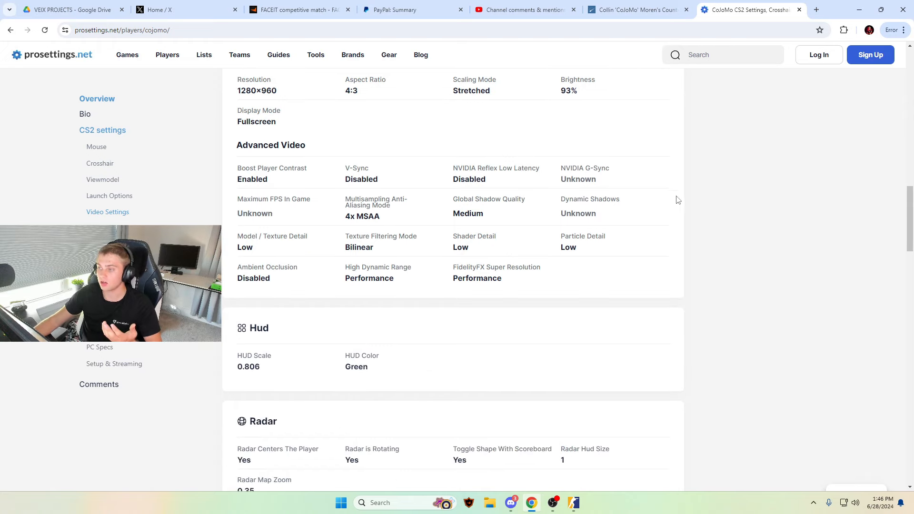
{"action": "scroll", "scroll_direction": "down", "scroll_amount": 3}
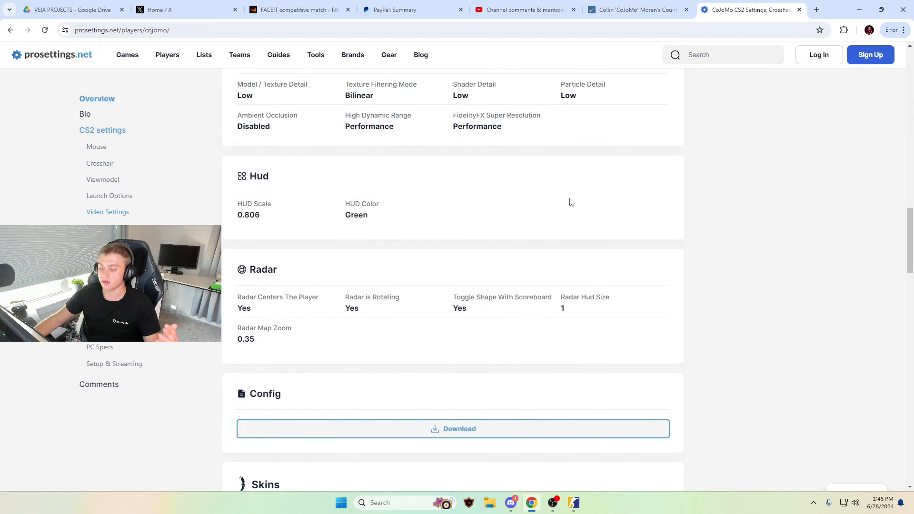
{"action": "mouse_move", "coordinate": [267, 220]}
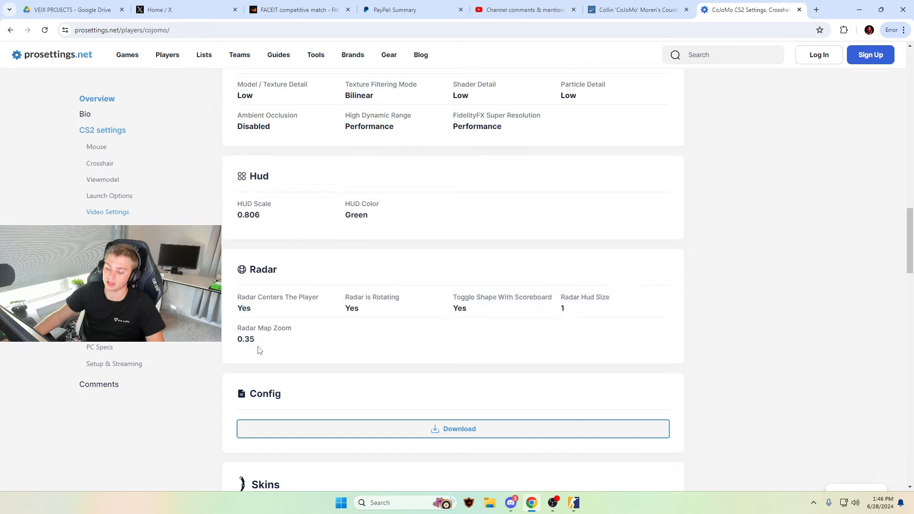
{"action": "scroll", "scroll_direction": "down", "scroll_amount": 3}
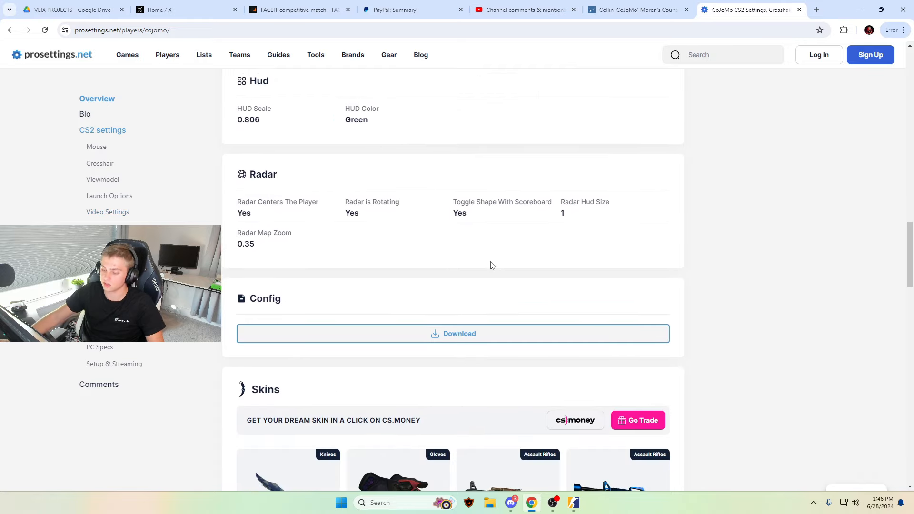
{"action": "scroll", "scroll_direction": "down", "scroll_amount": 3}
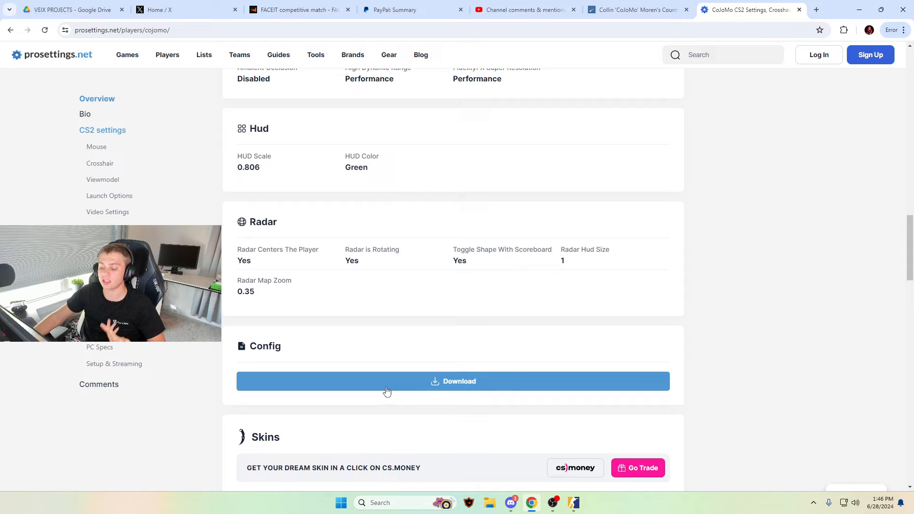
{"action": "double_click", "coordinate": [265, 347]}
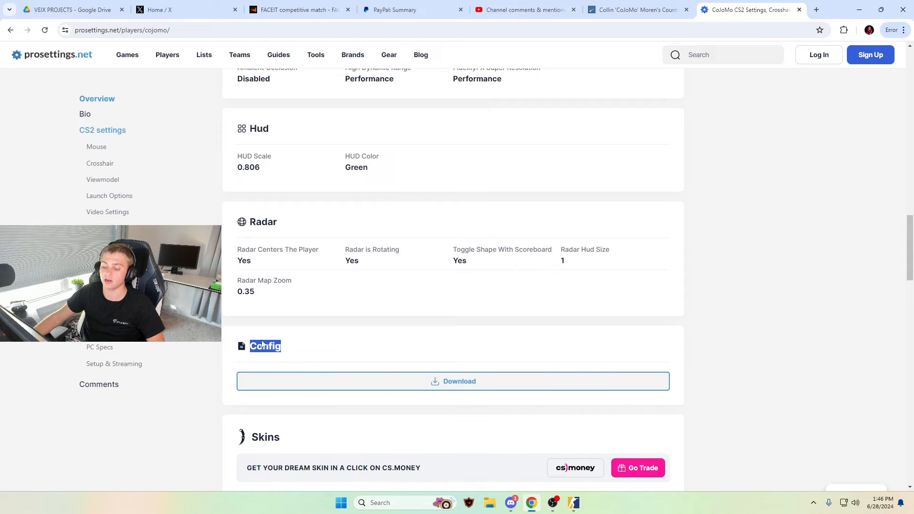
{"action": "scroll", "scroll_direction": "down", "scroll_amount": 3}
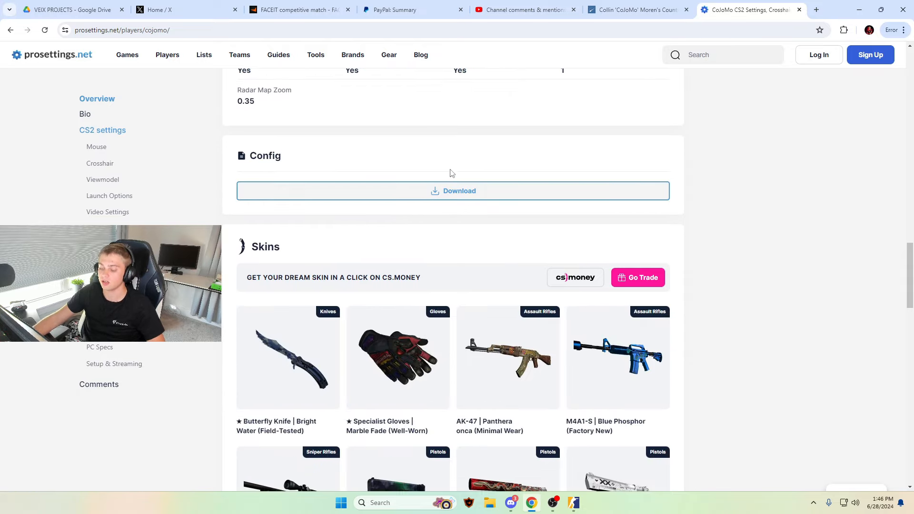
{"action": "scroll", "scroll_direction": "down", "scroll_amount": 3}
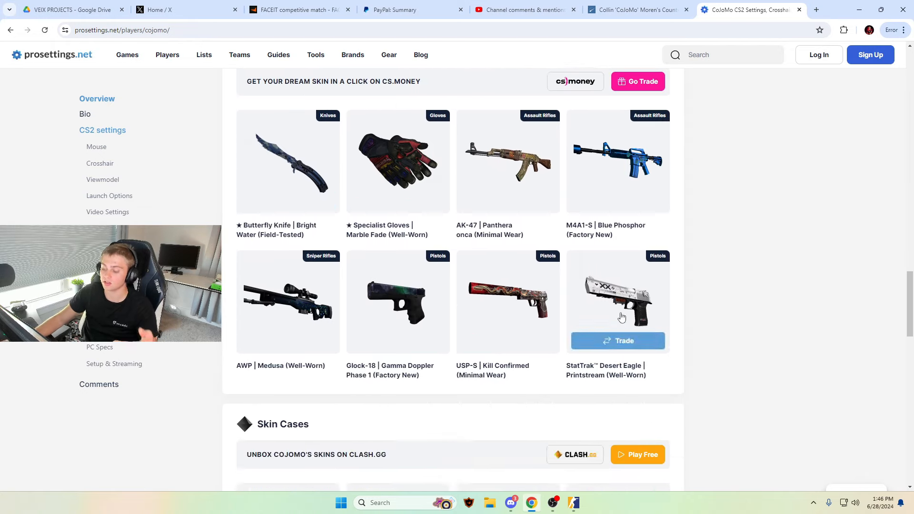
- Scroll through the skins grid to the gear cards (ASUS monitor, Logitech mouse, Zowie mousepad)
{"action": "scroll", "scroll_direction": "down", "scroll_amount": 3}
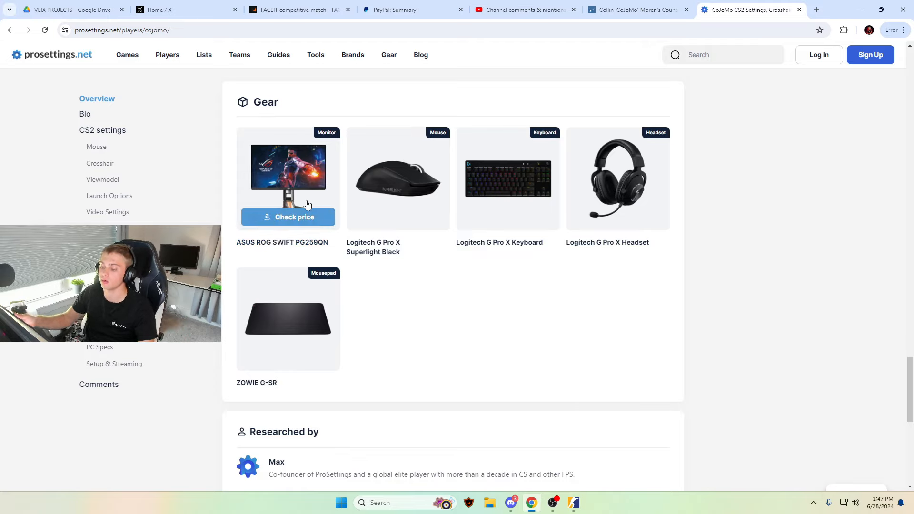
{"action": "mouse_move", "coordinate": [417, 213]}
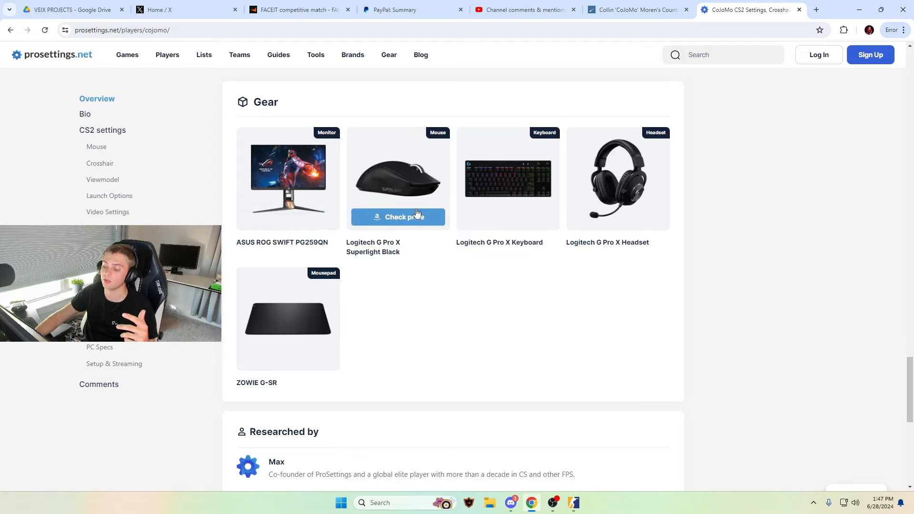
{"action": "mouse_move", "coordinate": [528, 258]}
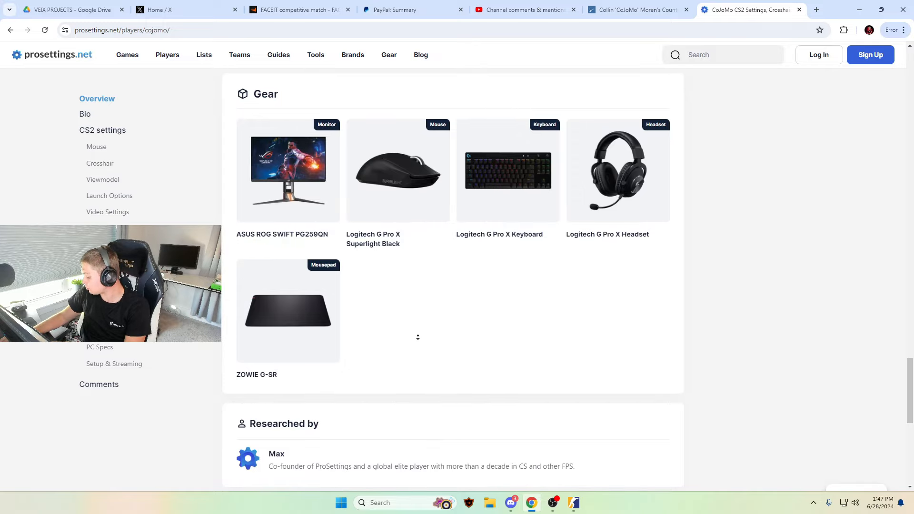
{"action": "scroll", "scroll_direction": "down", "scroll_amount": 3}
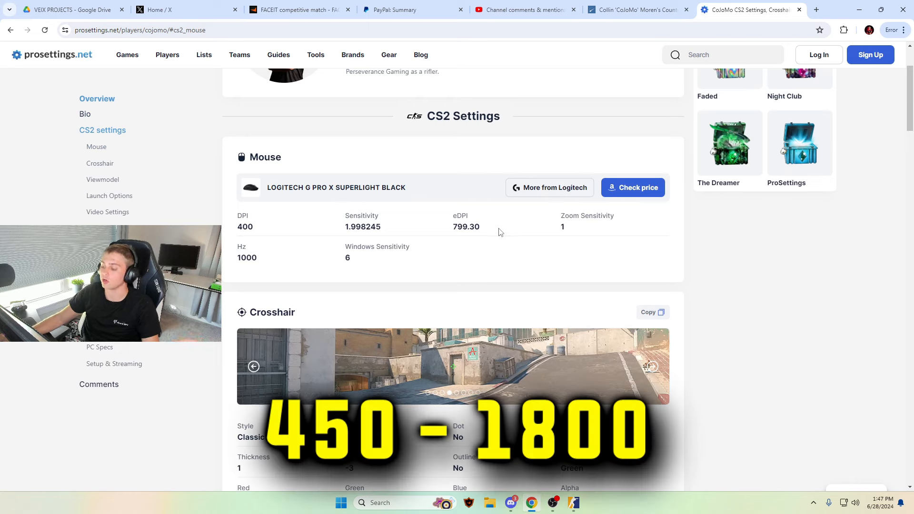
{"action": "mouse_move", "coordinate": [494, 223]}
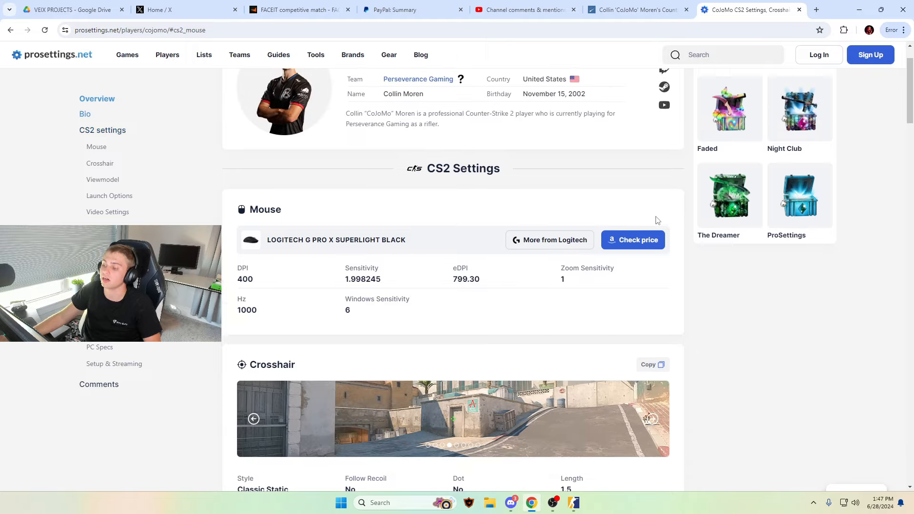
- Open the Players menu listing top pros from s1mple to ropz
{"action": "left_click", "coordinate": [168, 54]}
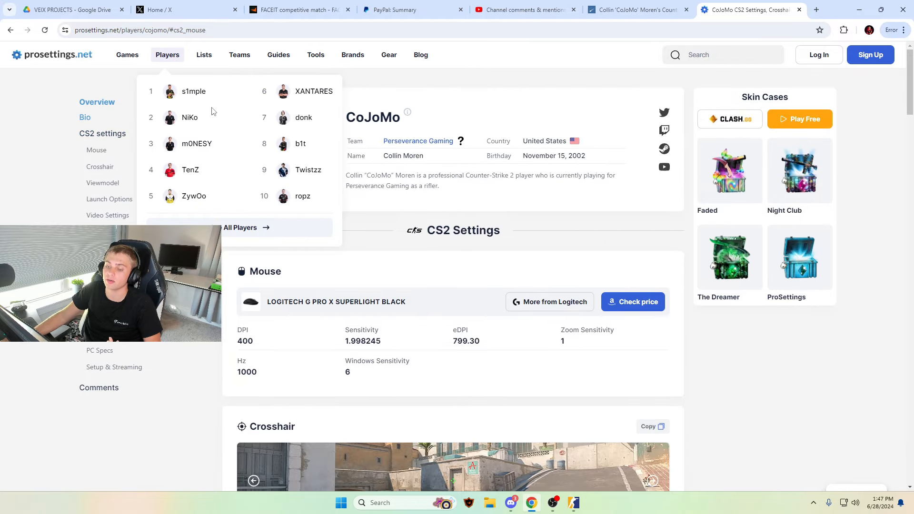
- Open s1mple's page, then Twistzz's, and scroll to his video settings
{"action": "left_click", "coordinate": [193, 91]}
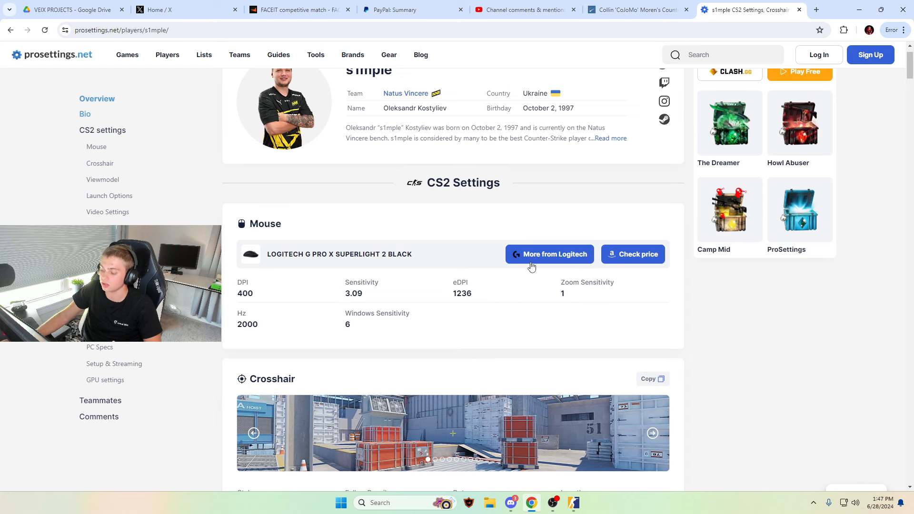
{"action": "left_click", "coordinate": [168, 54]}
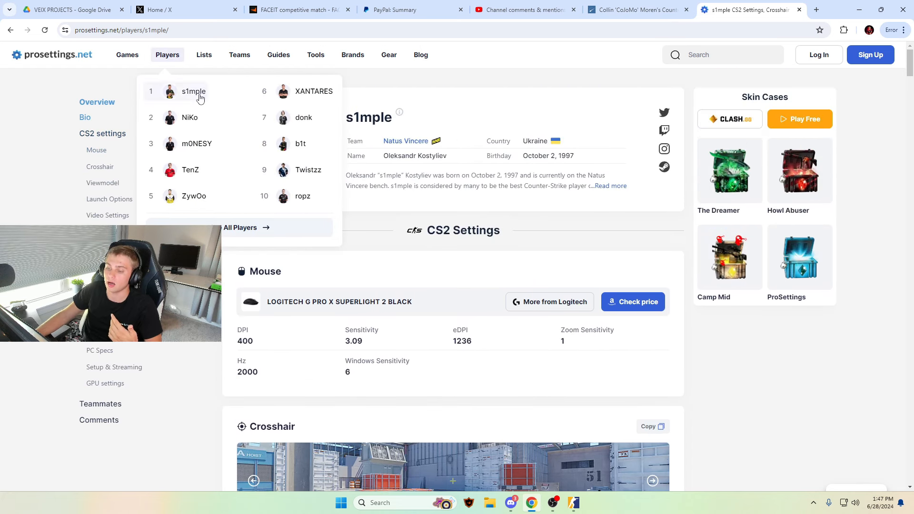
{"action": "left_click", "coordinate": [196, 142]}
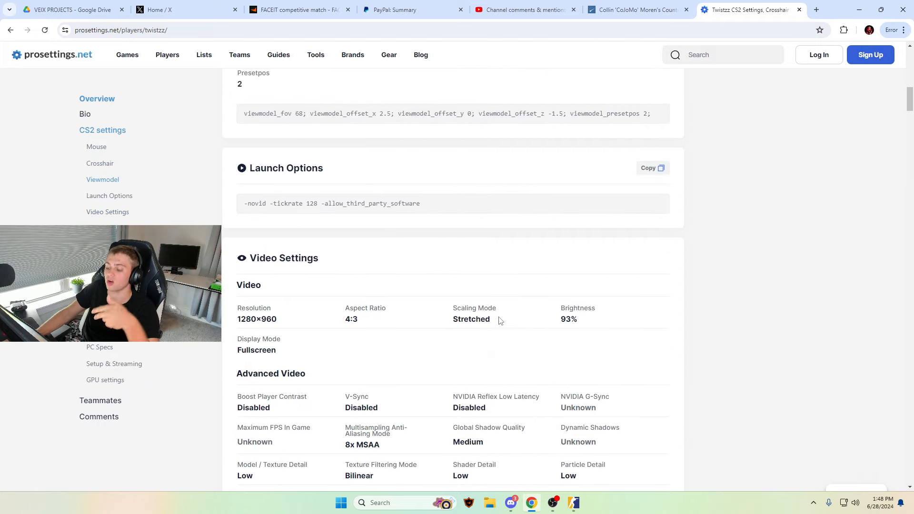
{"action": "scroll", "scroll_direction": "down", "scroll_amount": 3}
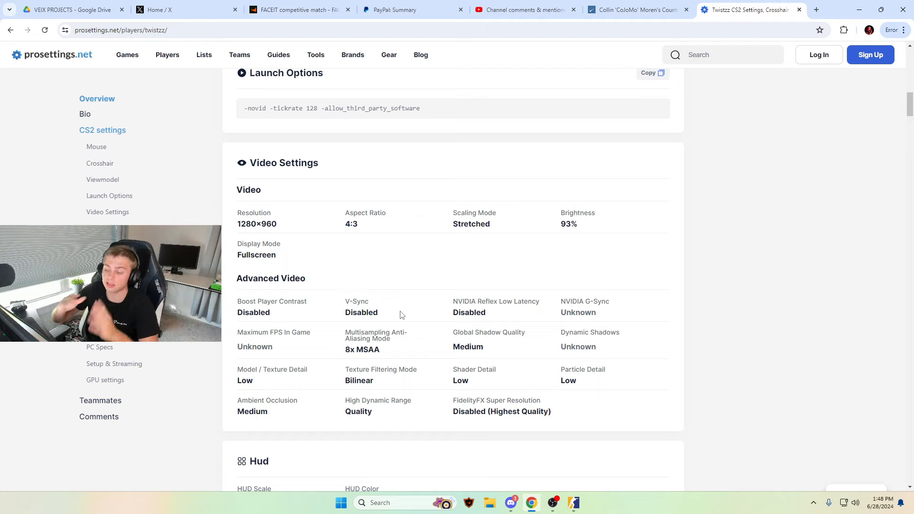
- Return to s1mple's page and scroll back up toward the top
{"action": "left_click", "coordinate": [127, 55]}
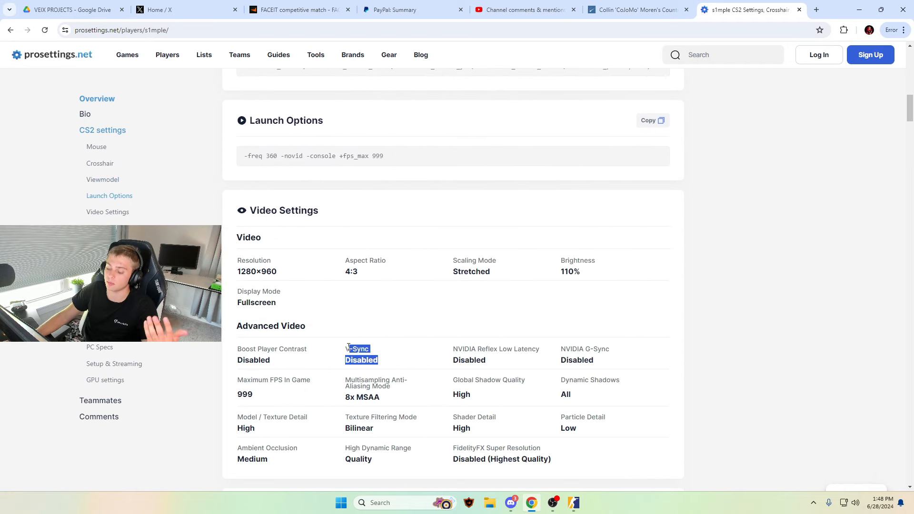
{"action": "scroll", "scroll_direction": "up", "scroll_amount": 3}
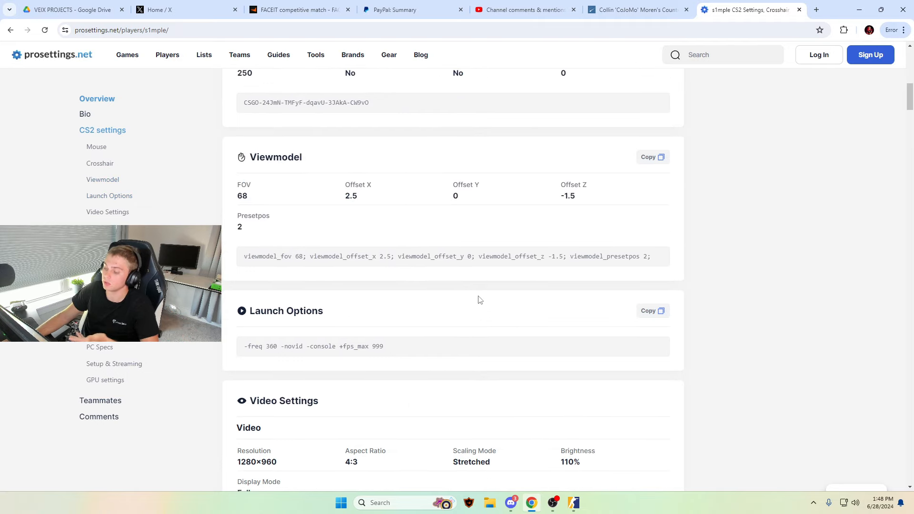
{"action": "scroll", "scroll_direction": "up", "scroll_amount": 3}
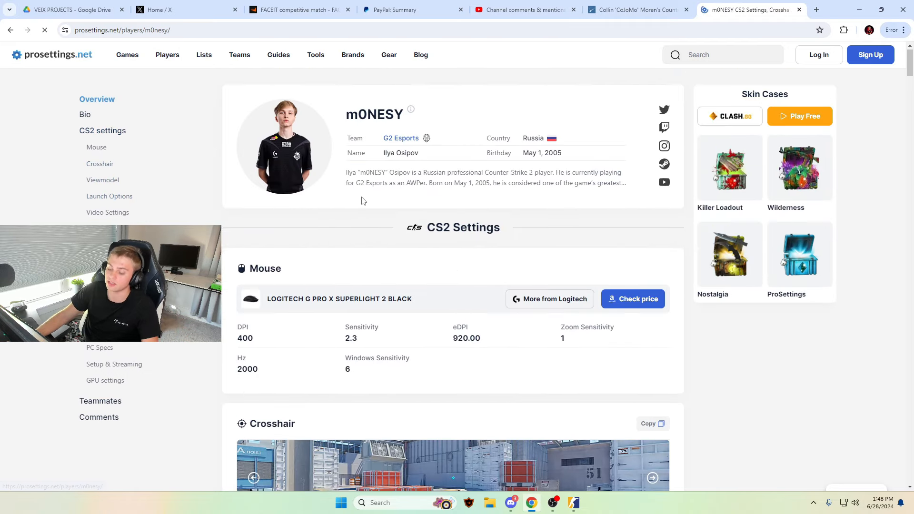
- Bring m0NESY's crosshair, viewmodel and launch options into view, peeking at CoJoMo's HLTV tab in between
{"action": "scroll", "scroll_direction": "down", "scroll_amount": 3}
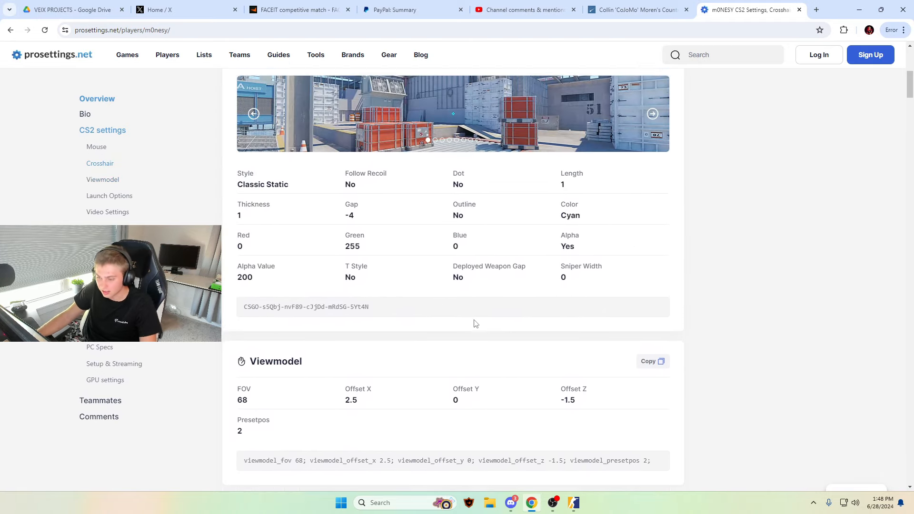
{"action": "scroll", "scroll_direction": "down", "scroll_amount": 3}
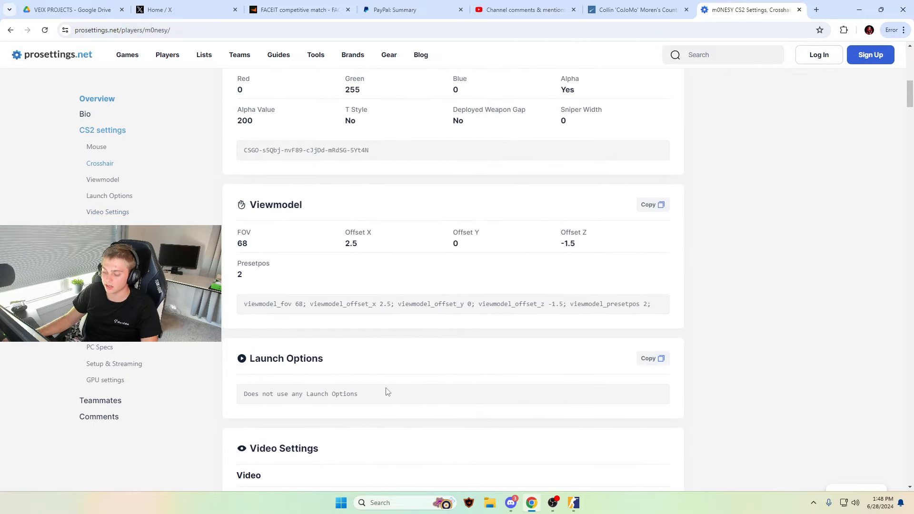
{"action": "left_click_drag", "start_coordinate": [245, 358], "coordinate": [358, 394]}
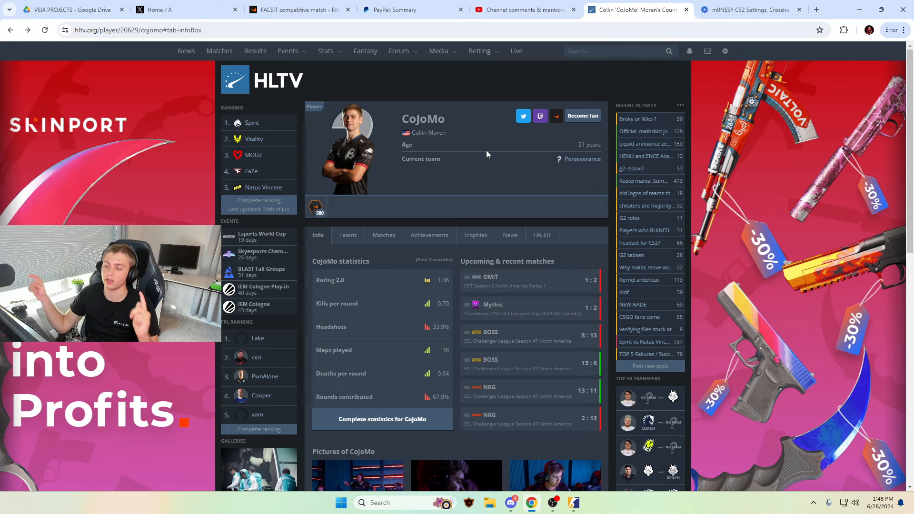
{"action": "left_click", "coordinate": [753, 10]}
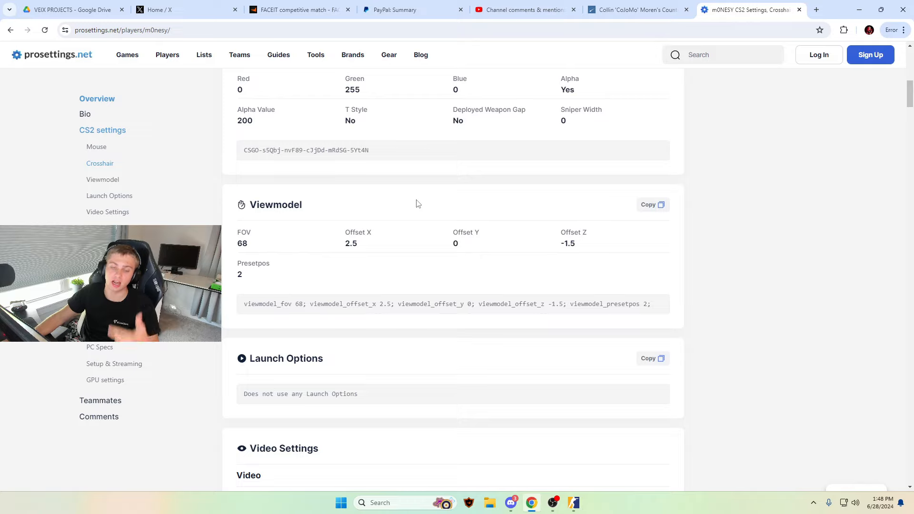
{"action": "mouse_move", "coordinate": [433, 201]}
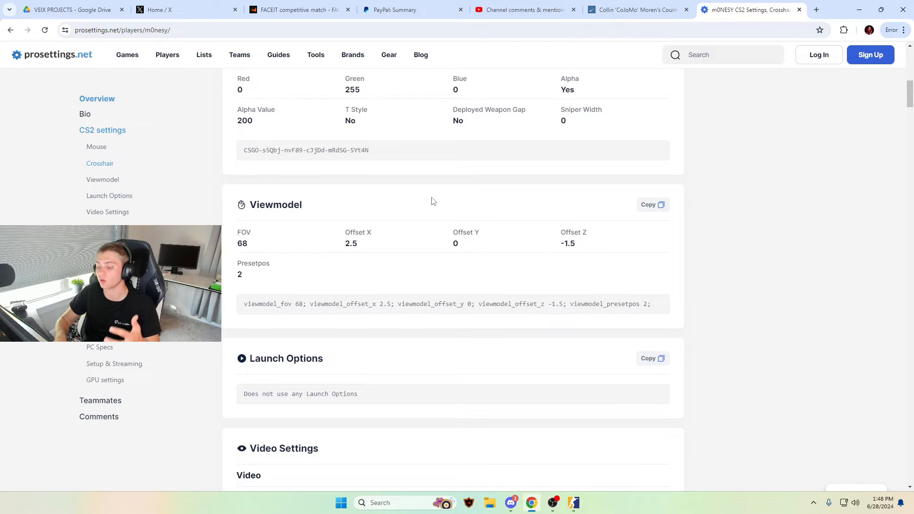